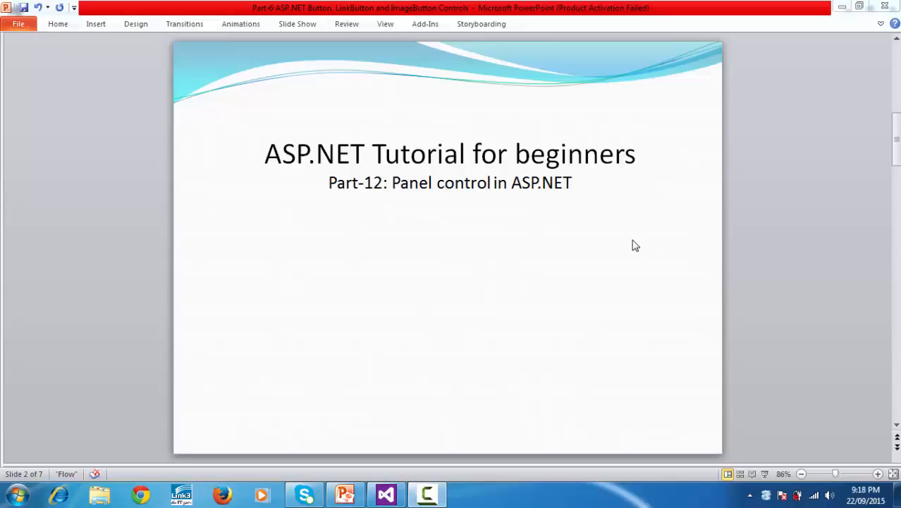
mouse_move(621, 232)
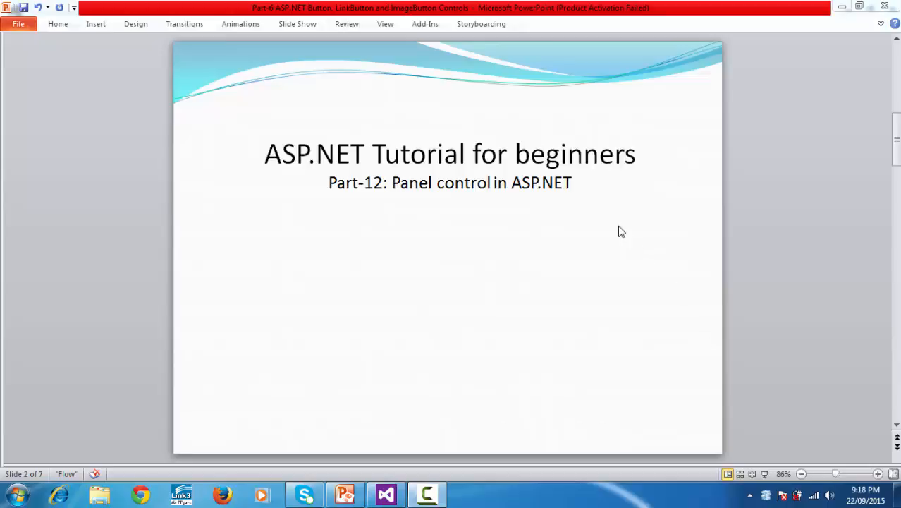
mouse_move(557, 233)
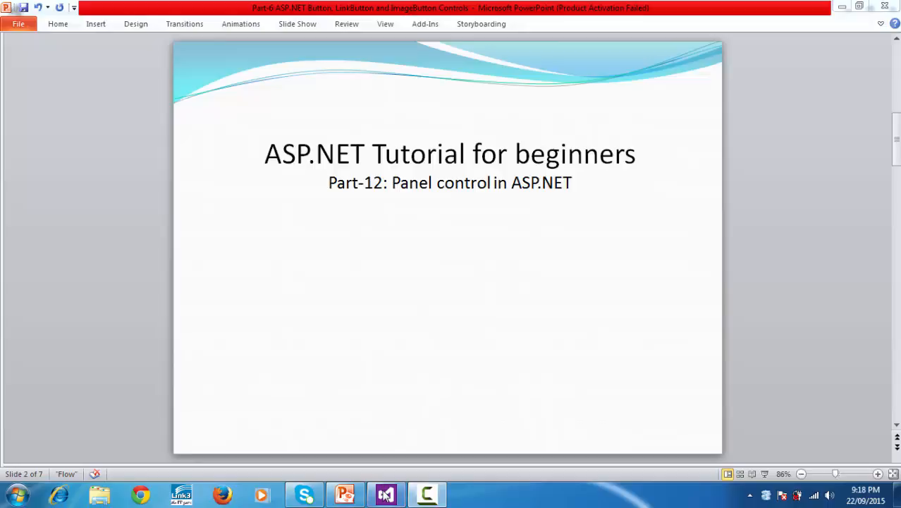
mouse_move(386, 494)
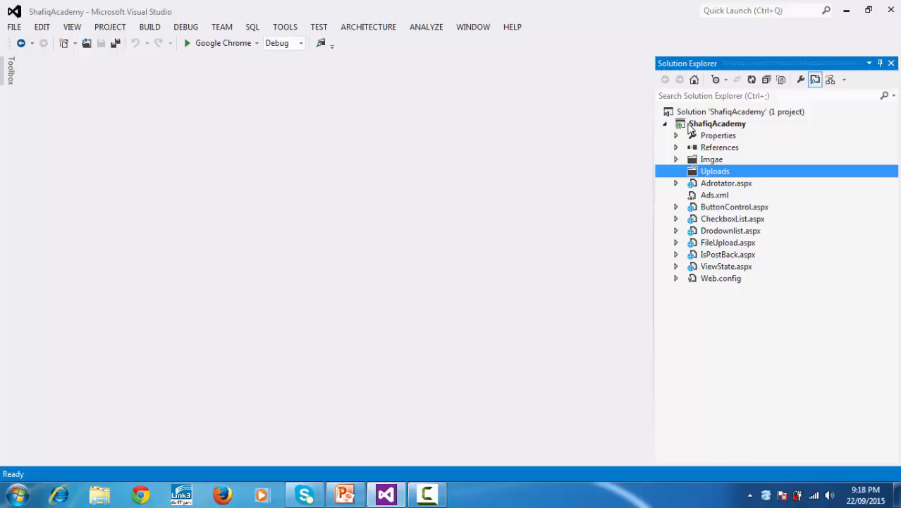
Add a new Web Form named Panel.aspx to the ShafiqAcademy project
right_click(716, 123)
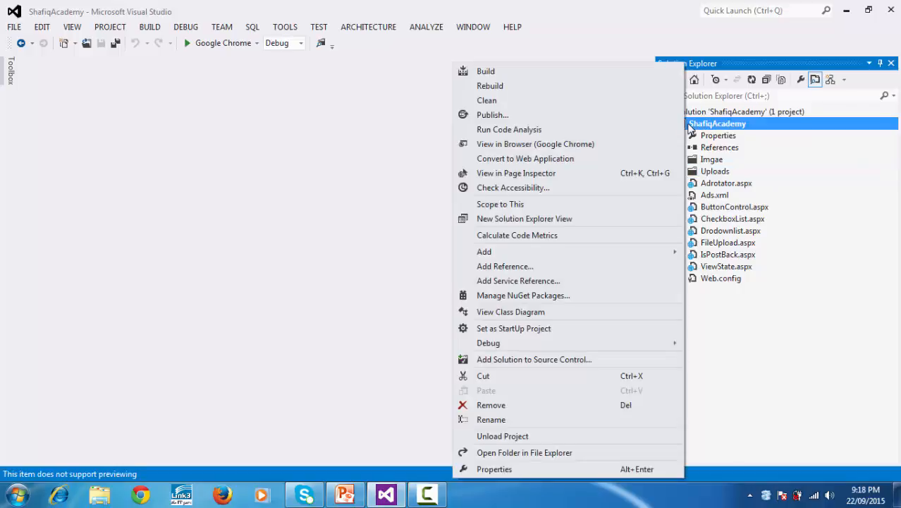
mouse_move(484, 251)
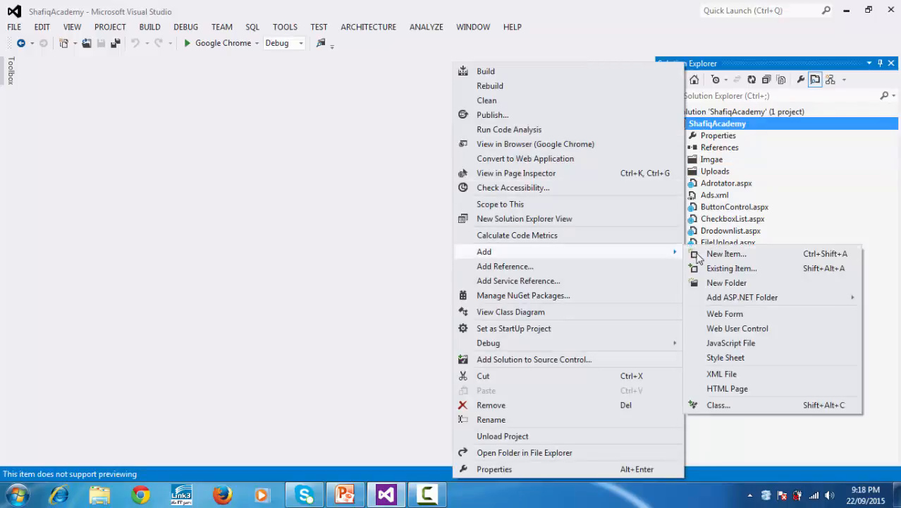
left_click(726, 253)
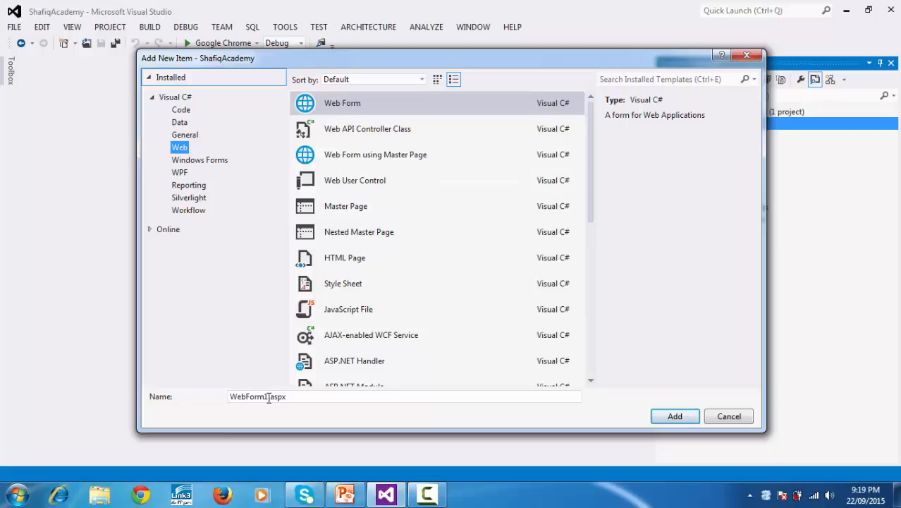
triple_click(258, 395)
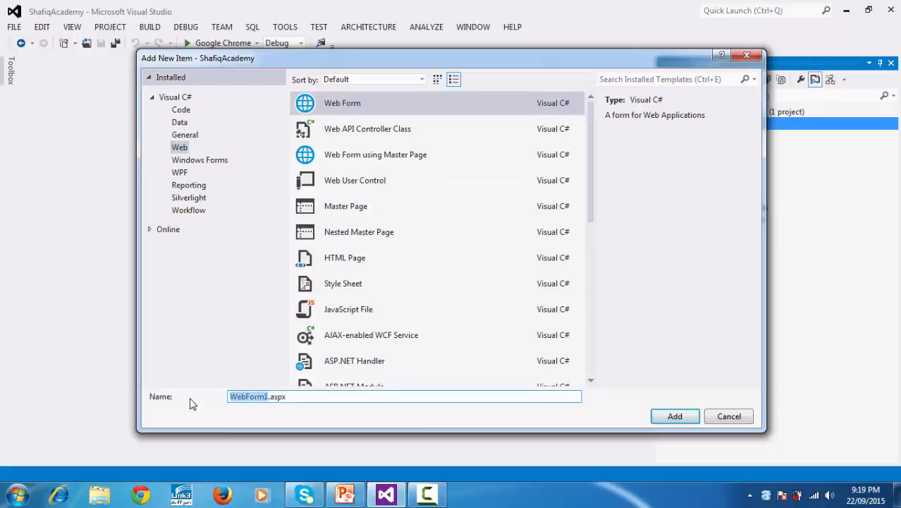
type("Panel.aspx")
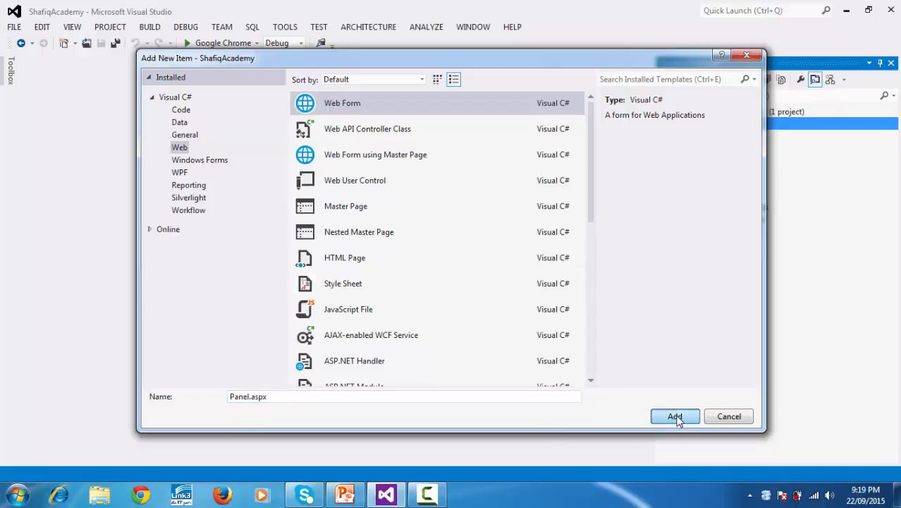
left_click(674, 416)
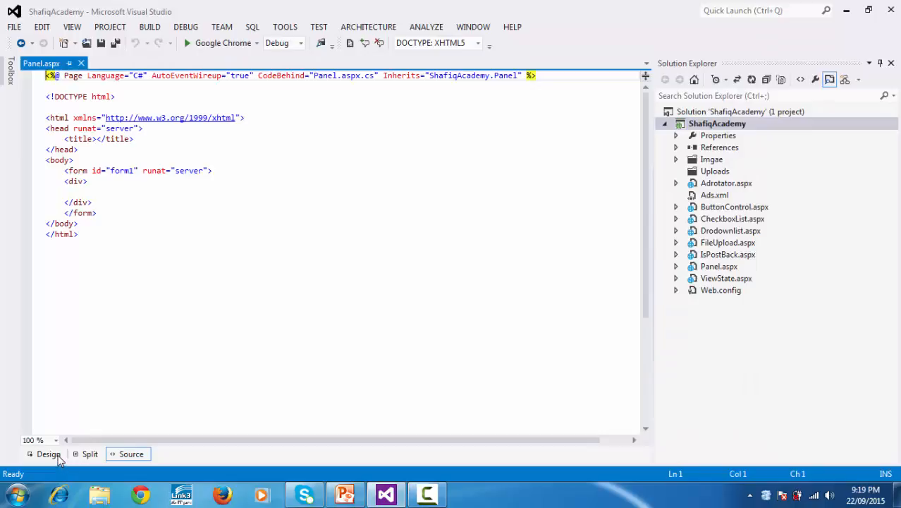
Switch Panel.aspx to Design view to show its empty page body
left_click(48, 453)
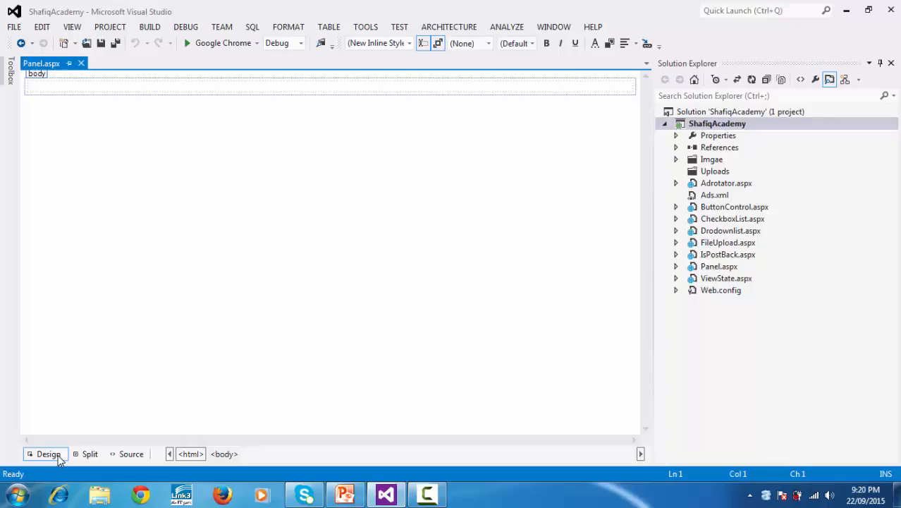
mouse_move(2, 411)
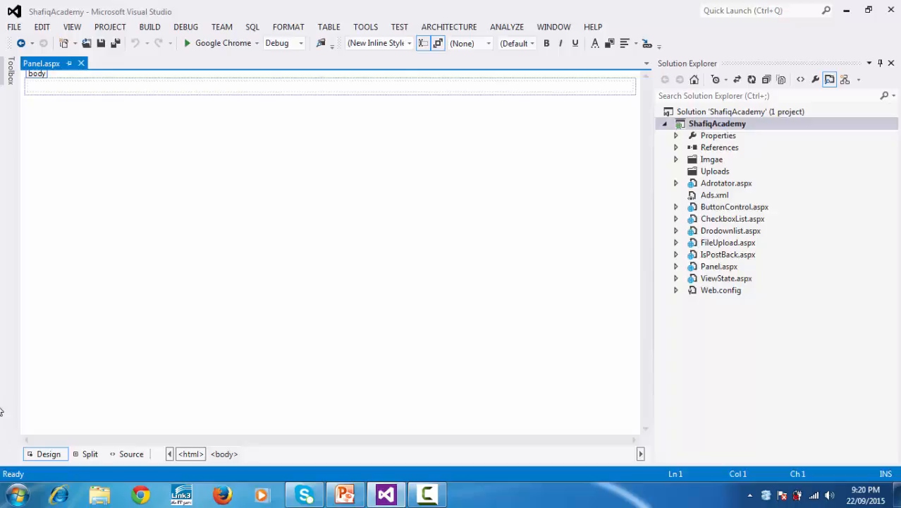
mouse_move(309, 80)
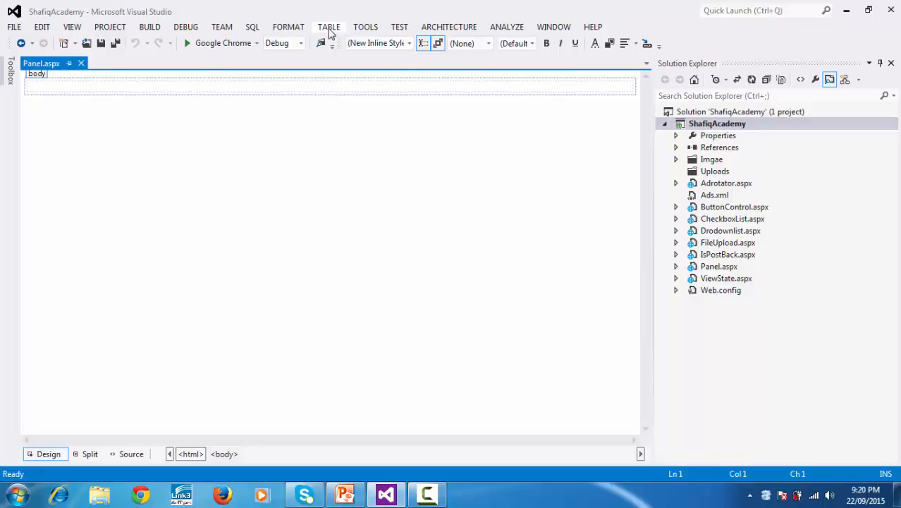
Insert a 5-row, 4-column table at the top of Panel.aspx
left_click(328, 26)
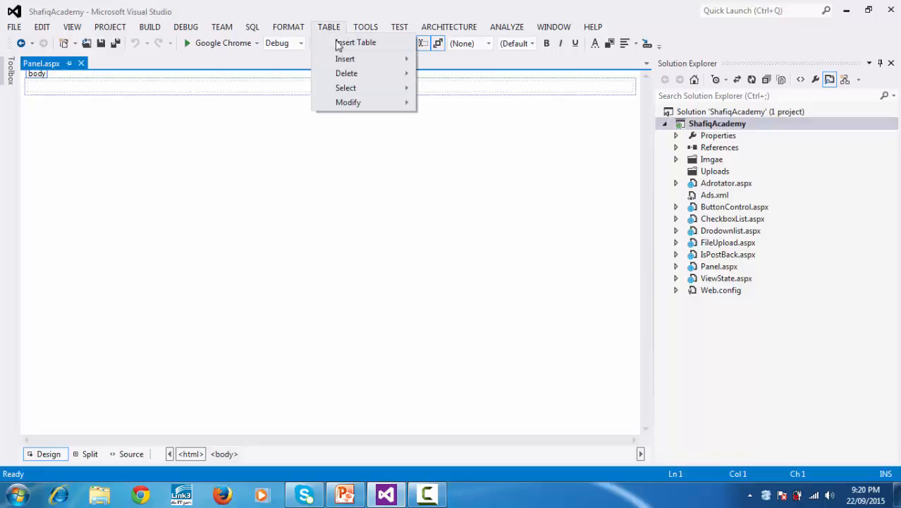
left_click(355, 43)
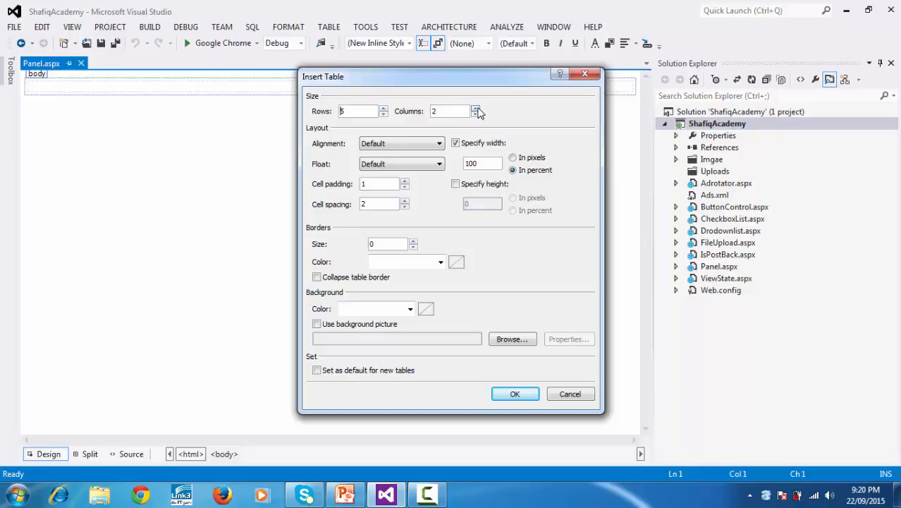
left_click(477, 109)
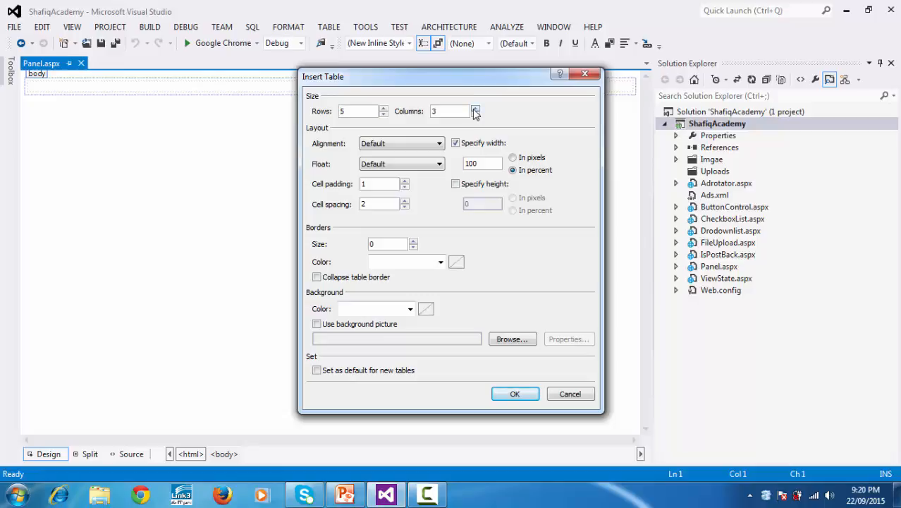
left_click(475, 108)
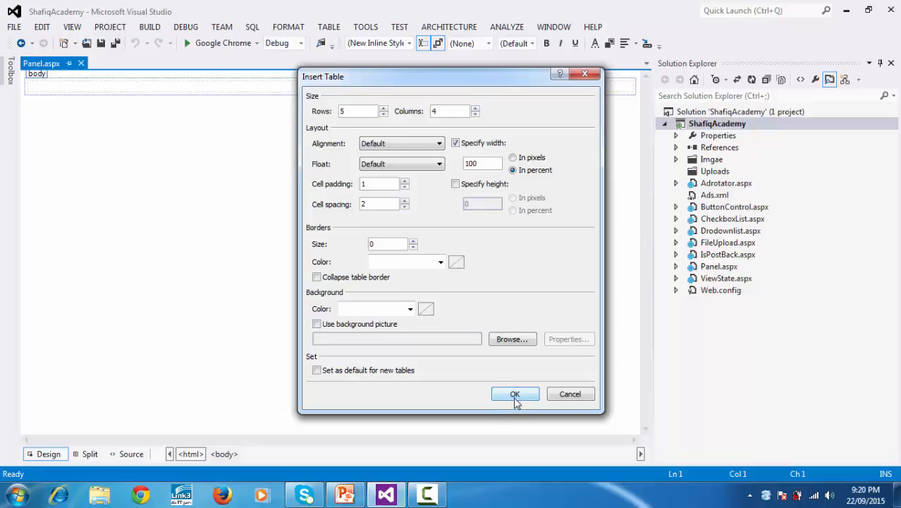
left_click(515, 394)
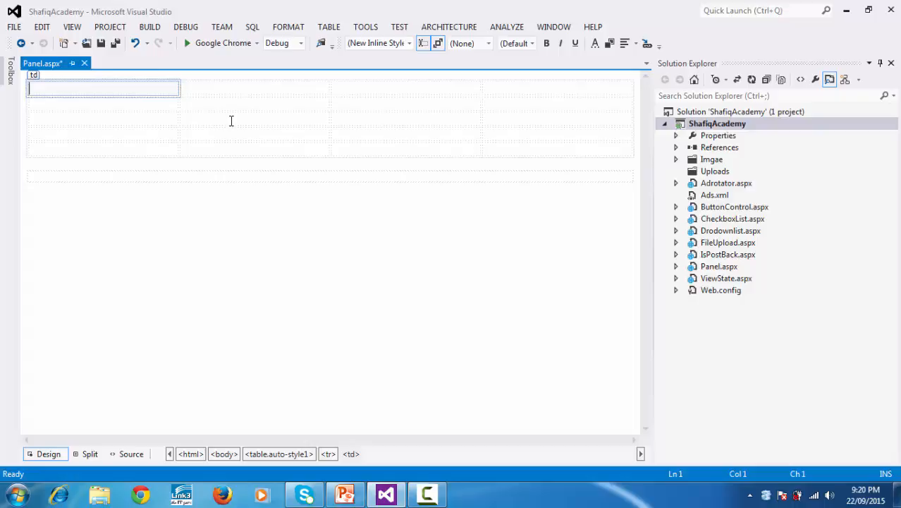
Place a Panel control (Panel1) in a second-row table cell and select it
left_click(254, 119)
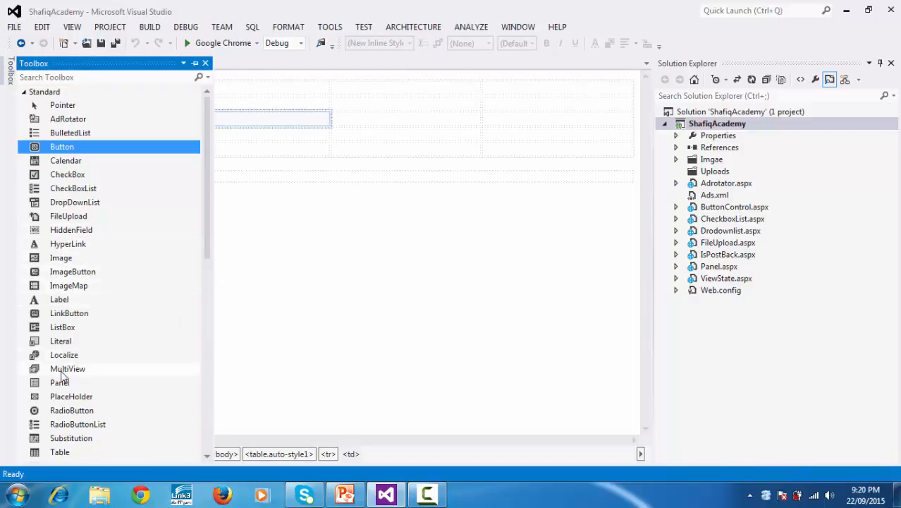
left_click(60, 383)
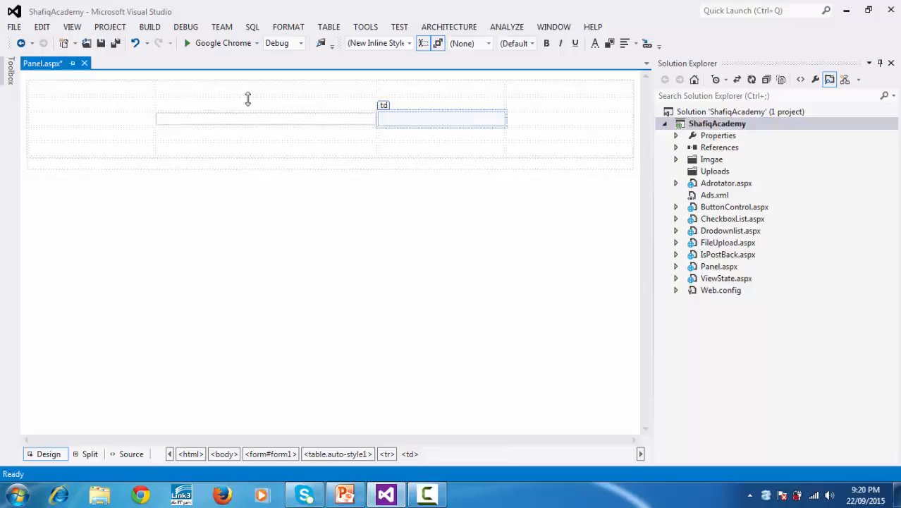
left_click(9, 67)
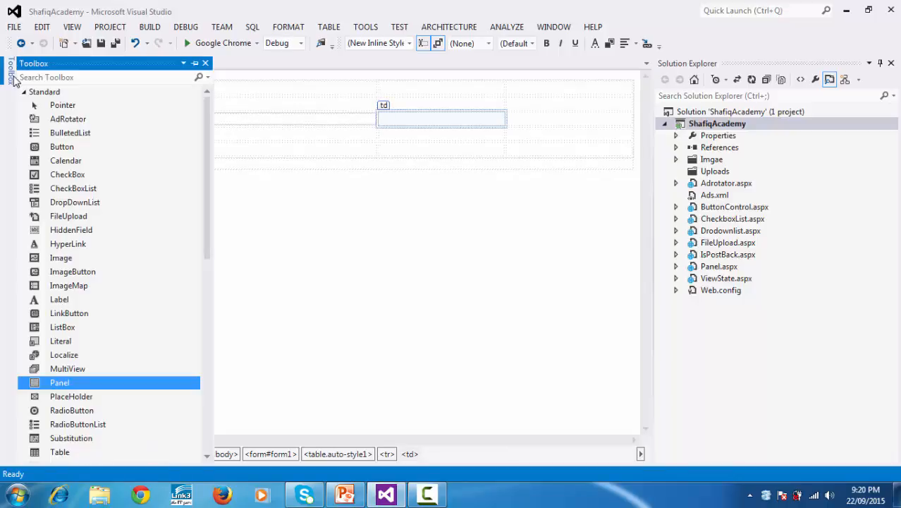
left_click(60, 382)
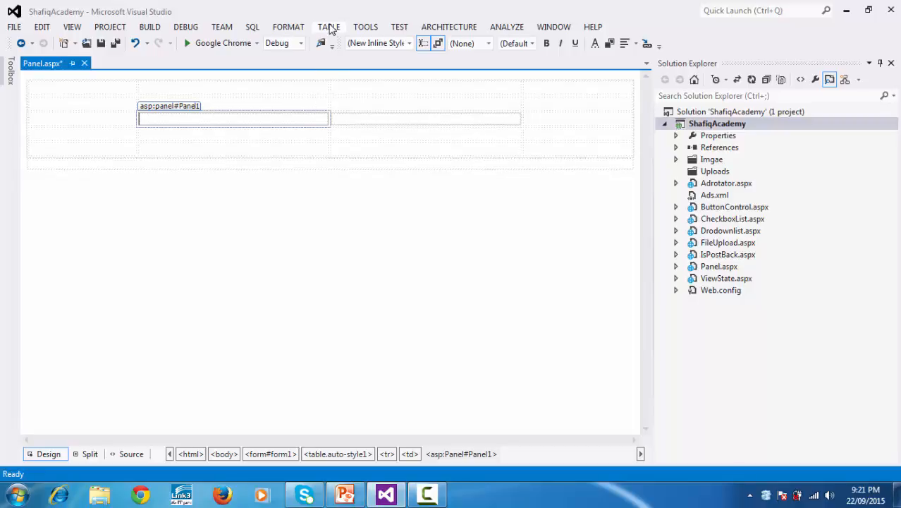
Insert a nested 4-row, 3-column table inside Panel1
left_click(329, 27)
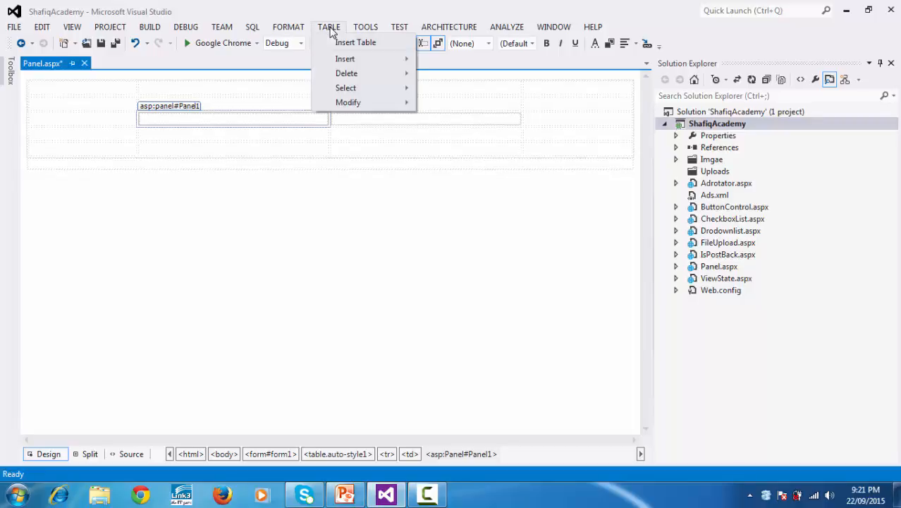
left_click(355, 41)
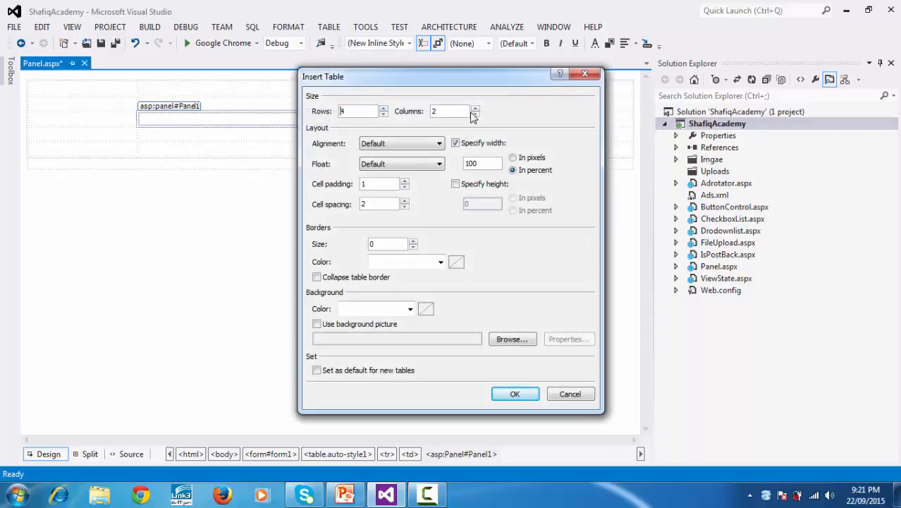
left_click(475, 107)
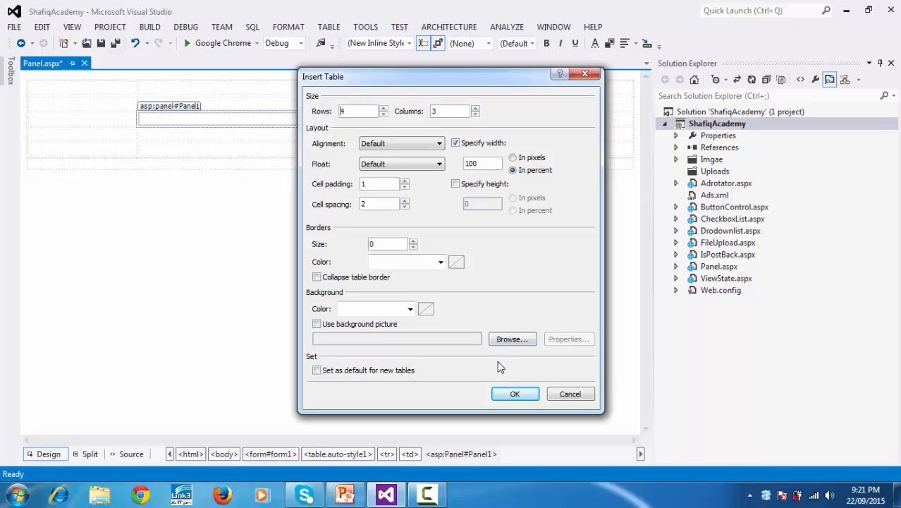
left_click(515, 394)
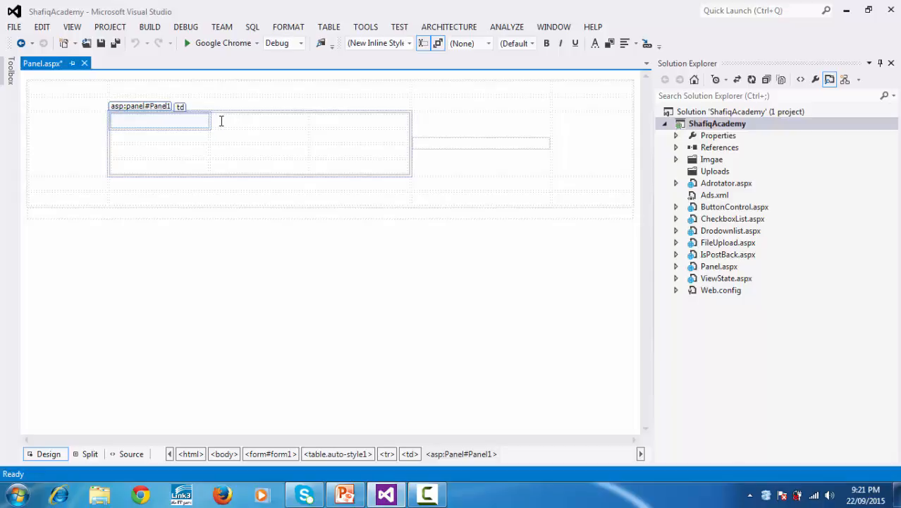
mouse_move(202, 135)
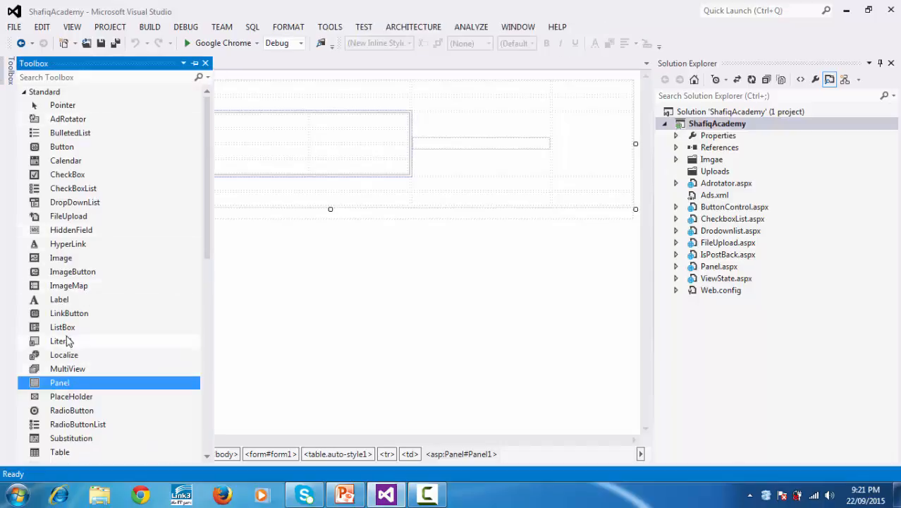
Add two Labels, each beside a TextBox, into Panel1's nested table
left_click(59, 299)
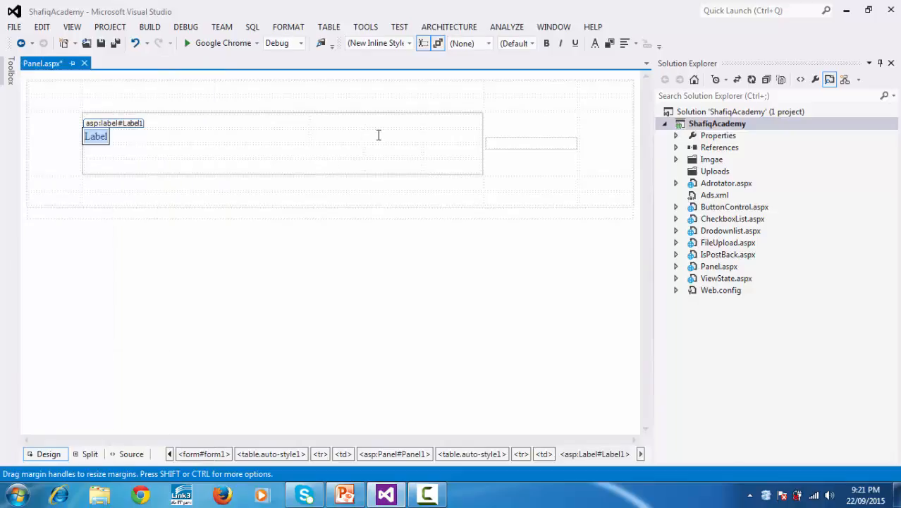
left_click(392, 136)
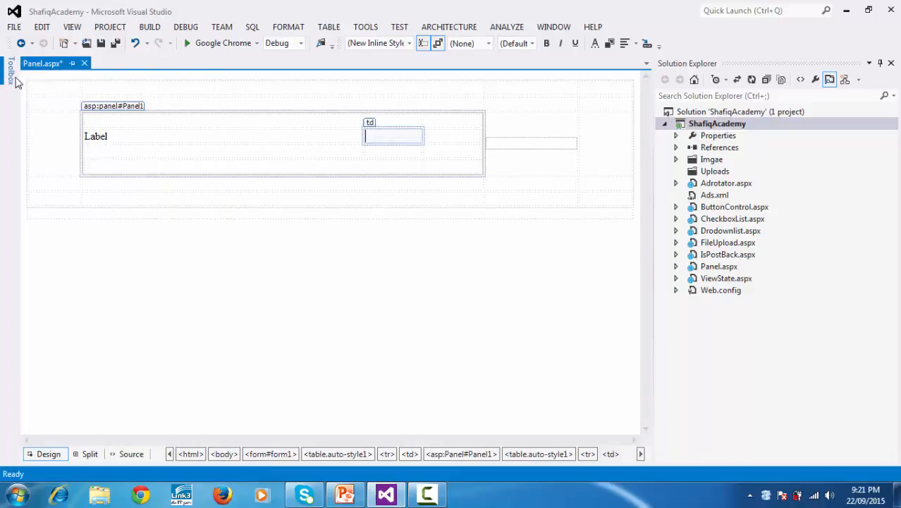
left_click(9, 70)
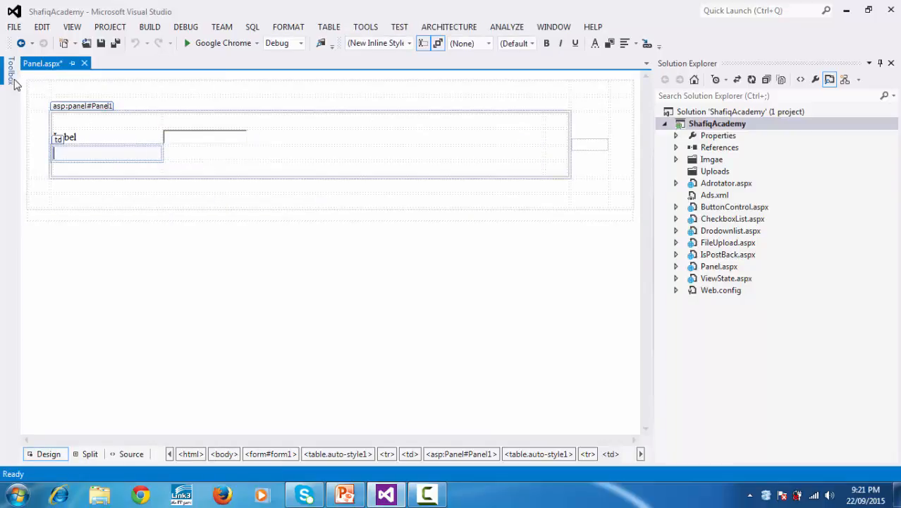
left_click(8, 71)
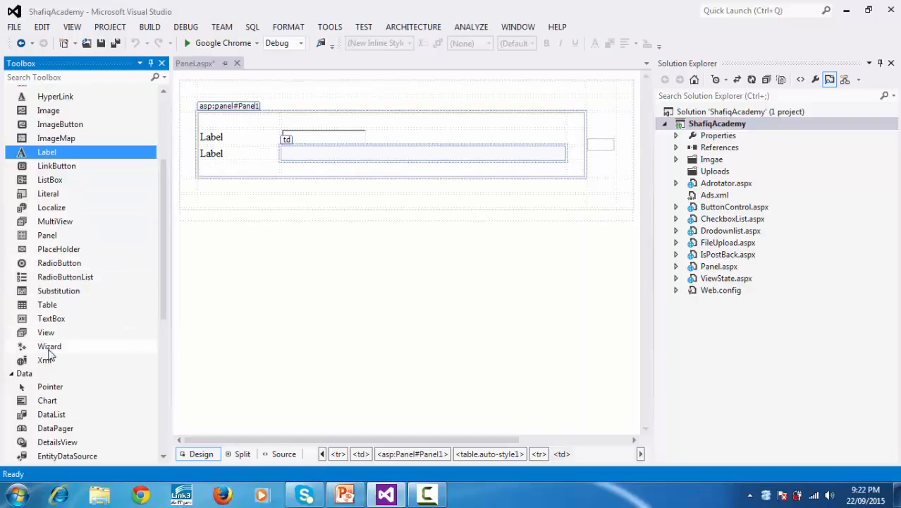
left_click(51, 318)
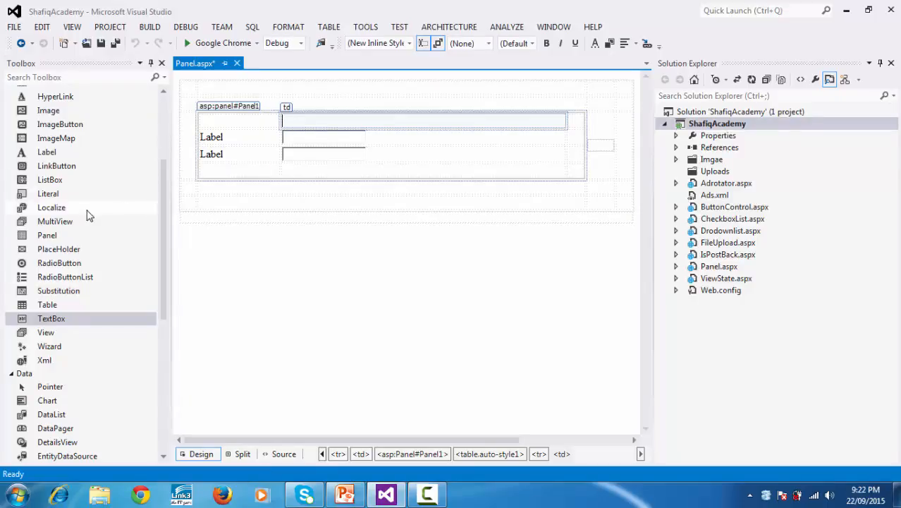
mouse_move(46, 152)
type("I am I")
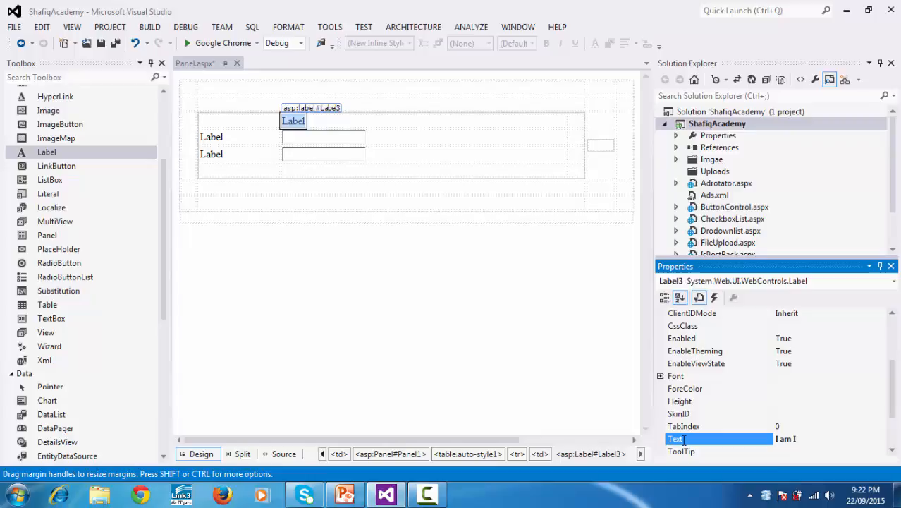
Set the heading label to 'I am IT Person' and the upper label to 'User Name'
type("T P")
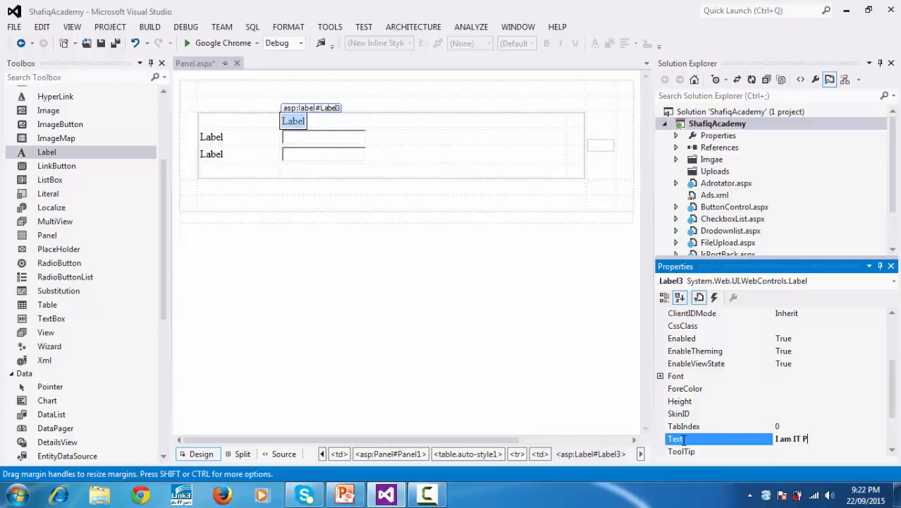
type("erson")
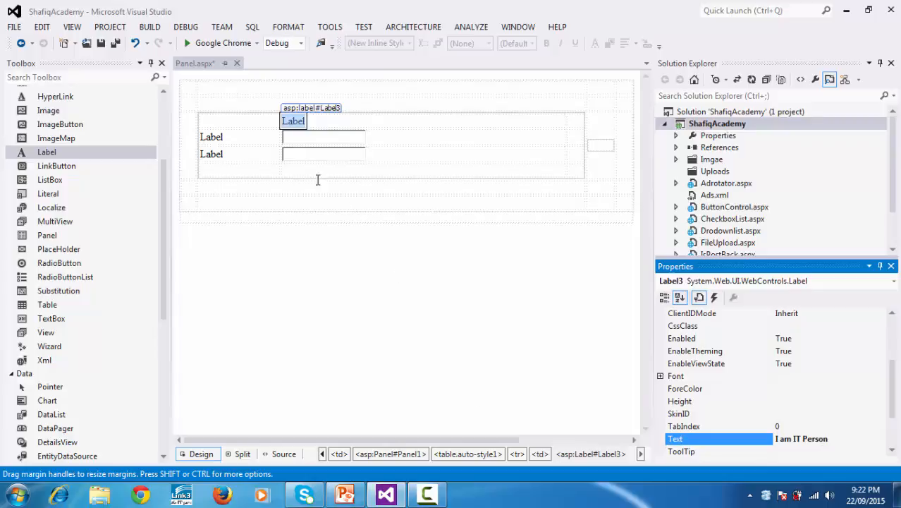
left_click(211, 136)
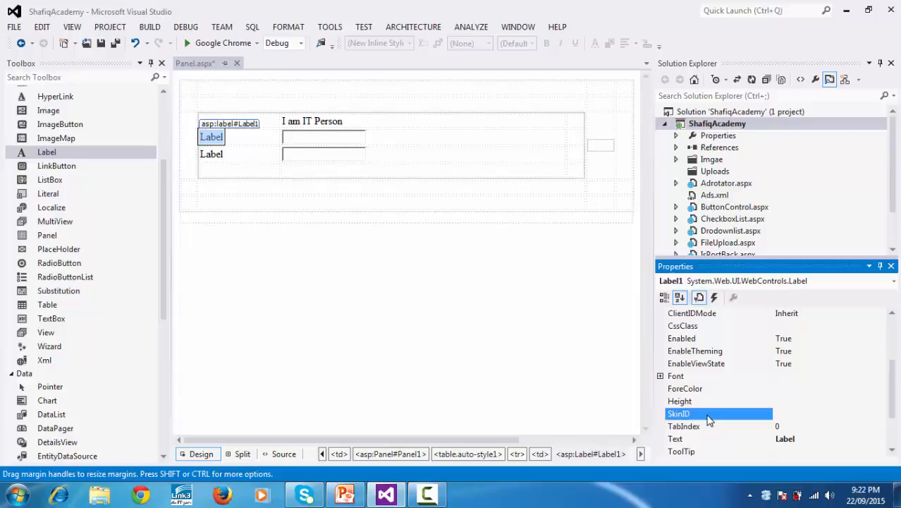
type("User")
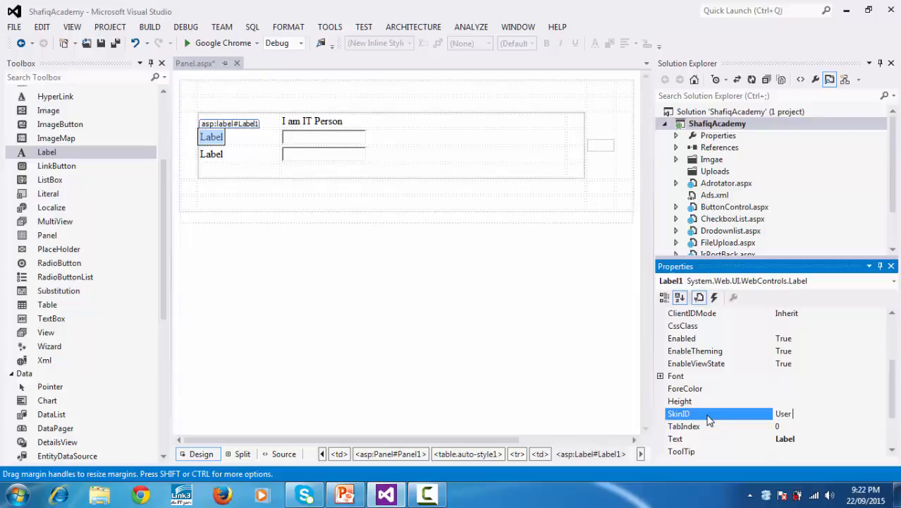
type("Name")
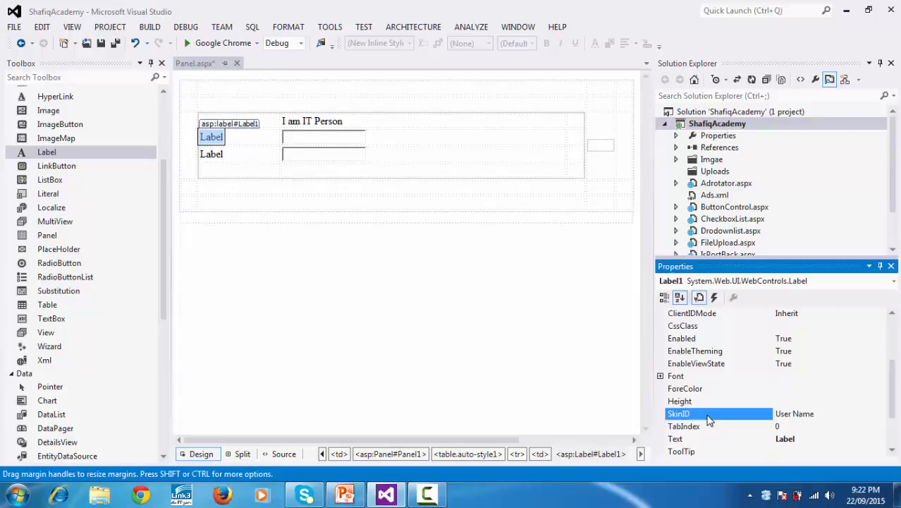
left_click(810, 413)
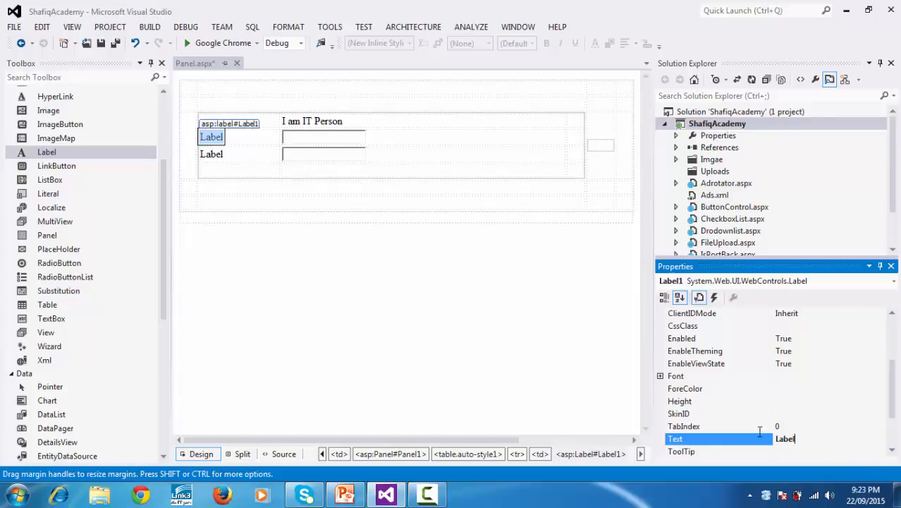
type("User Name")
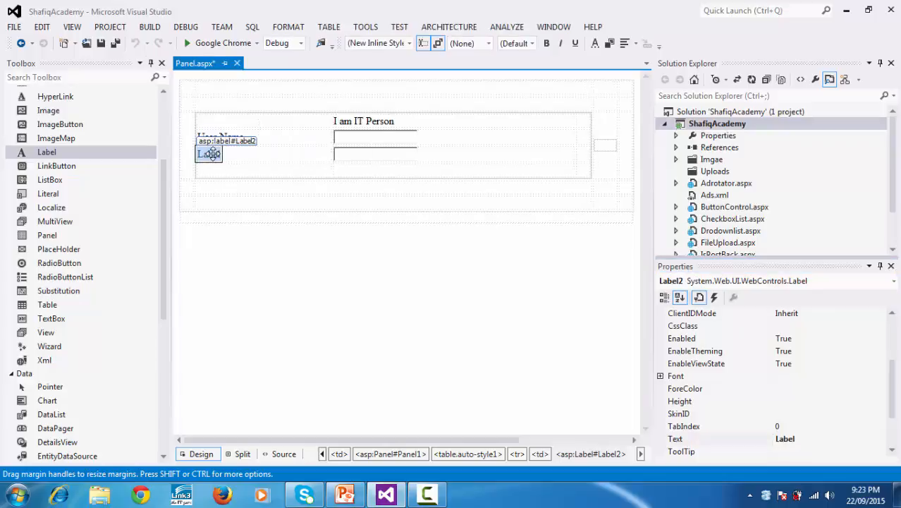
Set the lower label's text to 'Password' and select the empty Panel2
right_click(209, 153)
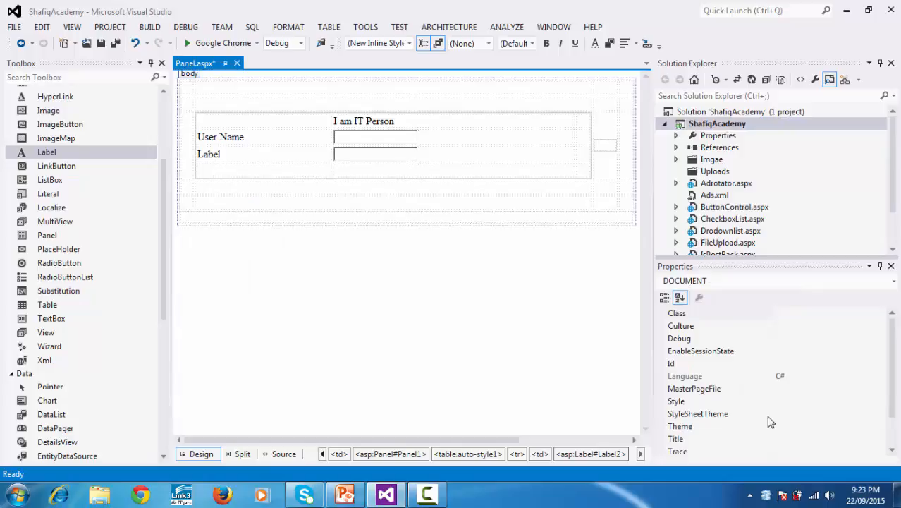
mouse_move(795, 393)
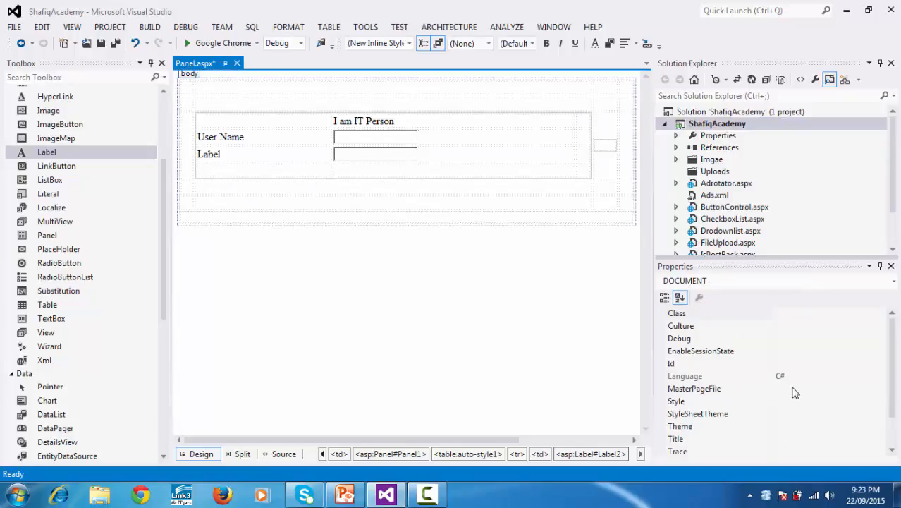
left_click(208, 154)
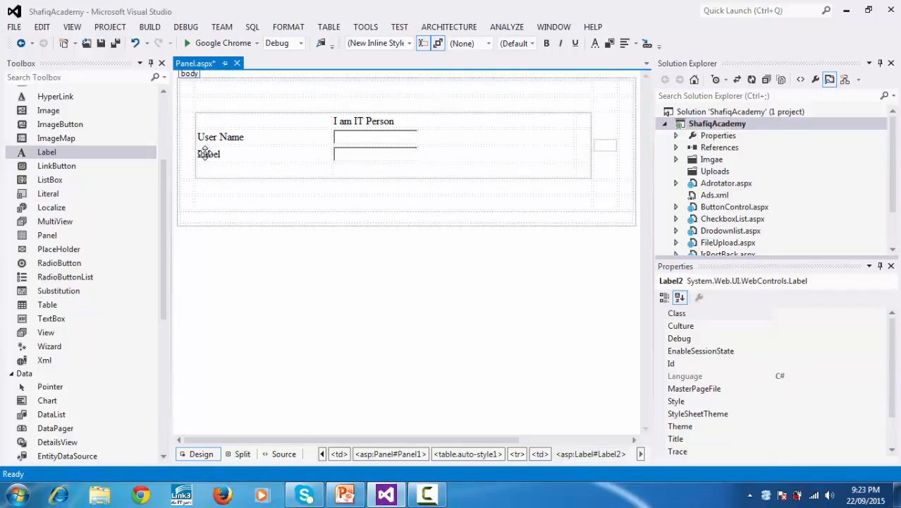
right_click(209, 153)
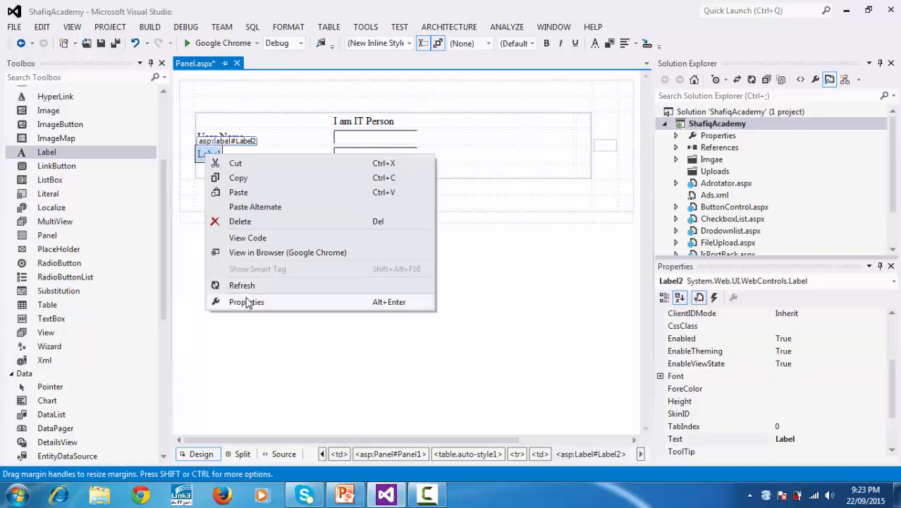
left_click(246, 301)
type("P")
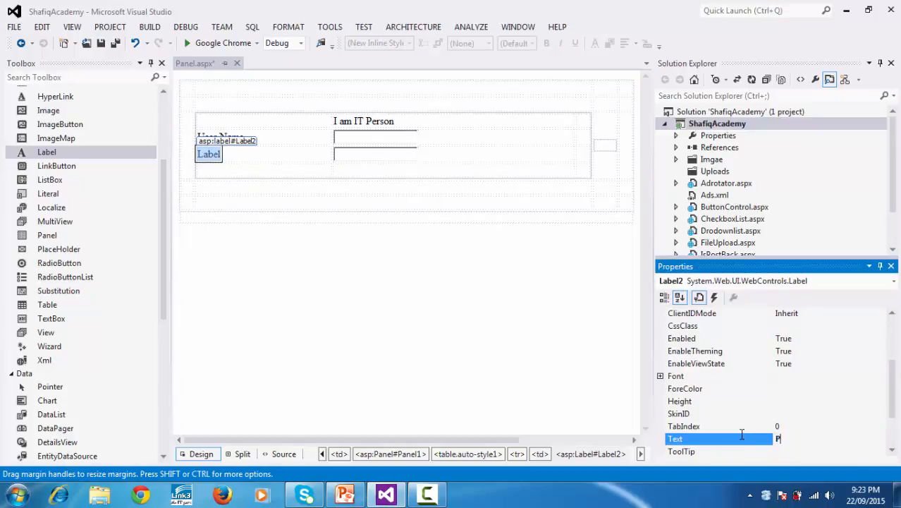
type("assw")
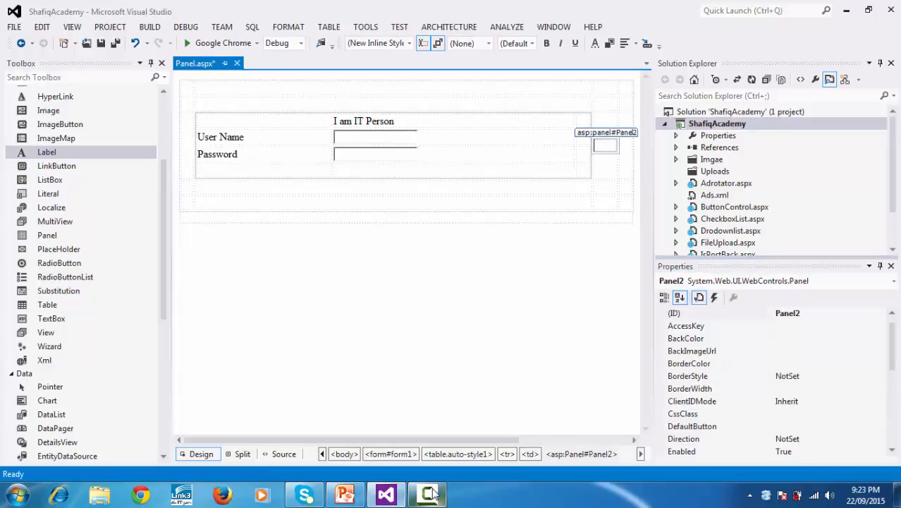
left_click(428, 493)
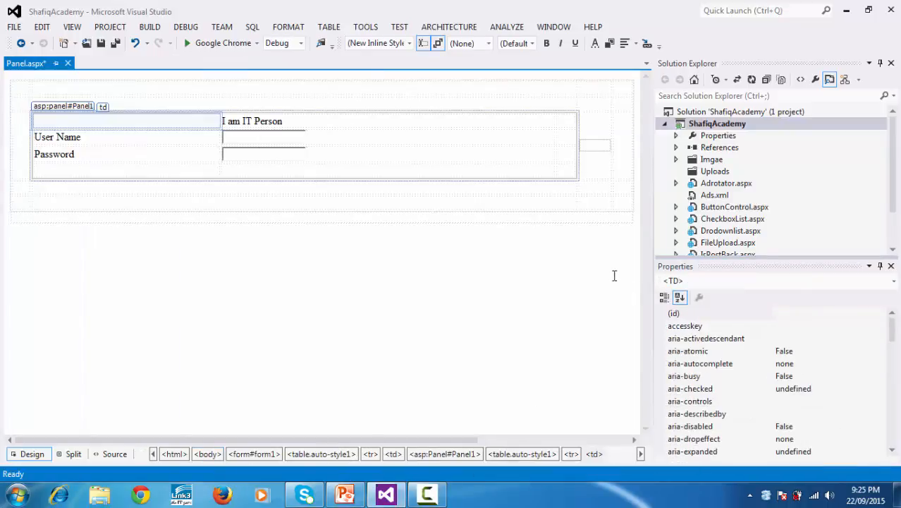
left_click(594, 145)
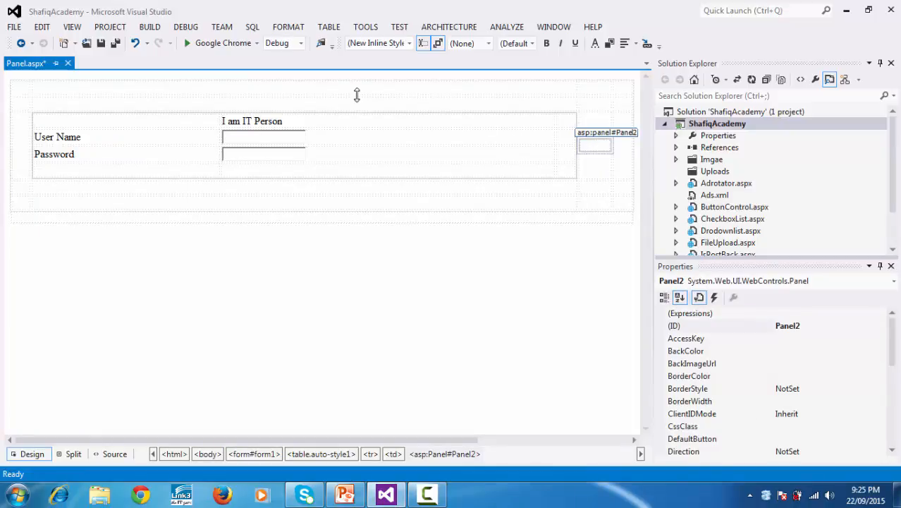
left_click(329, 26)
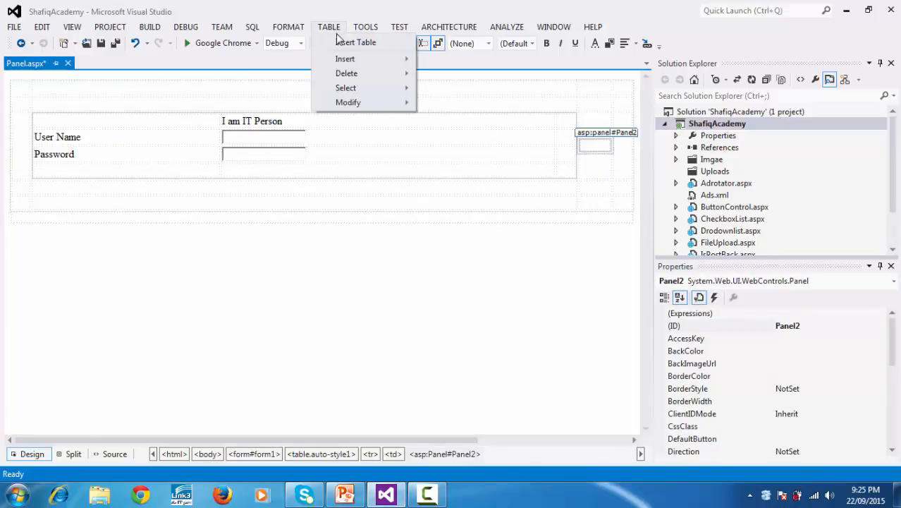
Insert a 4-row, 3-column table inside Panel2 and select one of its cells
left_click(355, 42)
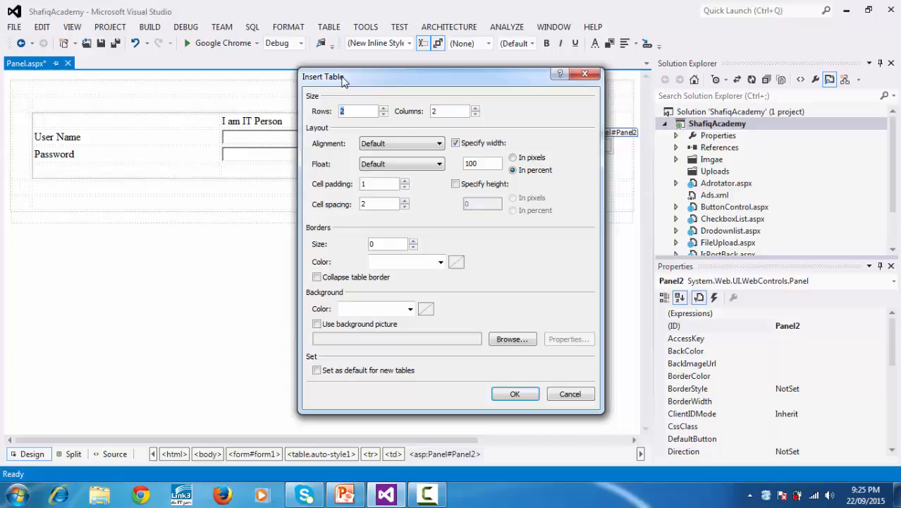
left_click(384, 107)
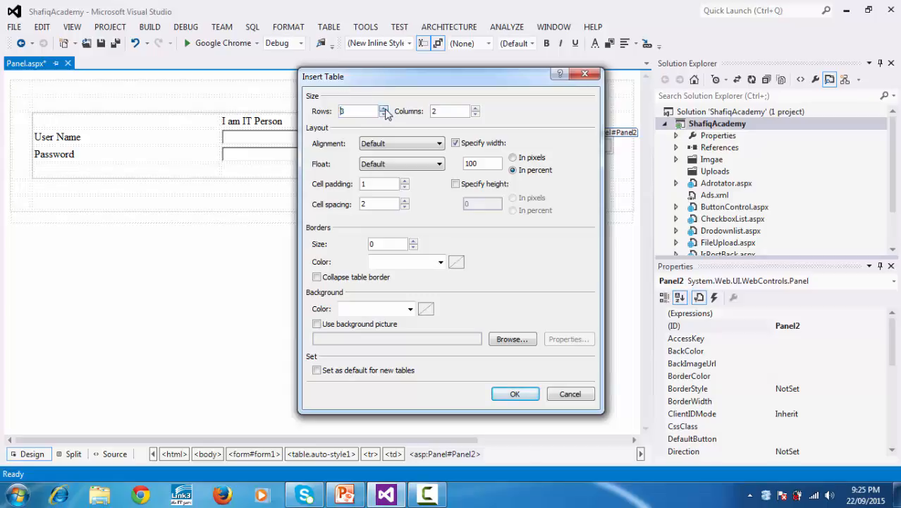
left_click(385, 114)
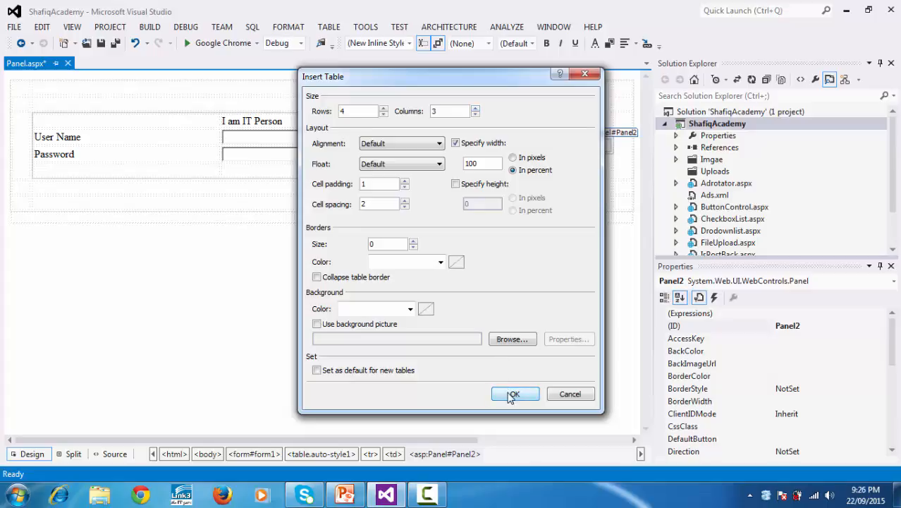
left_click(514, 393)
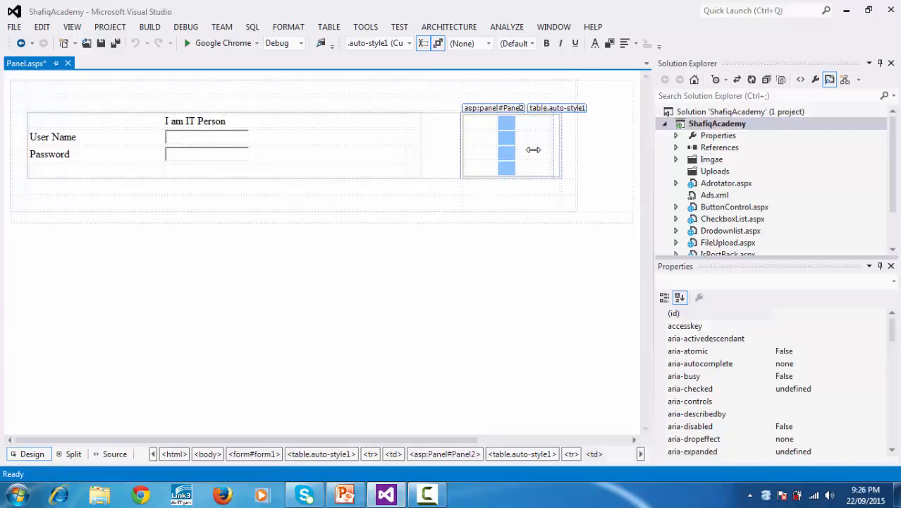
left_click(481, 135)
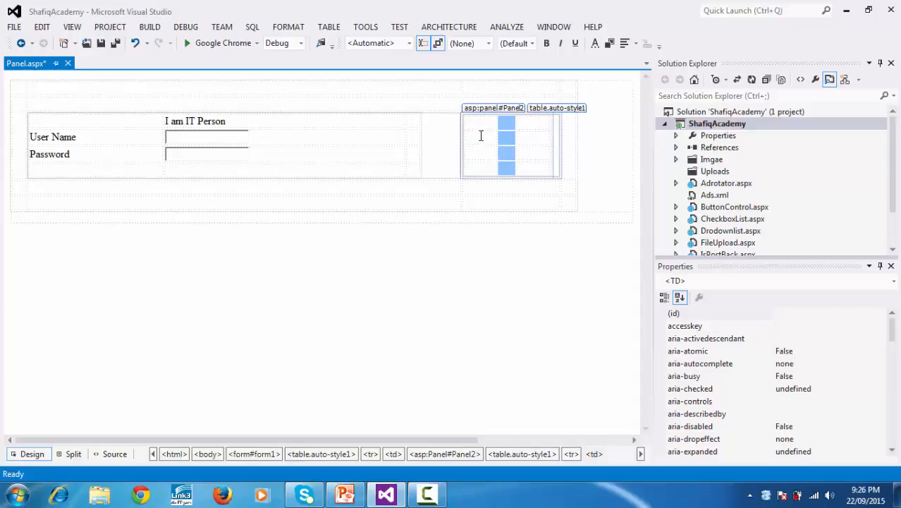
left_click(481, 135)
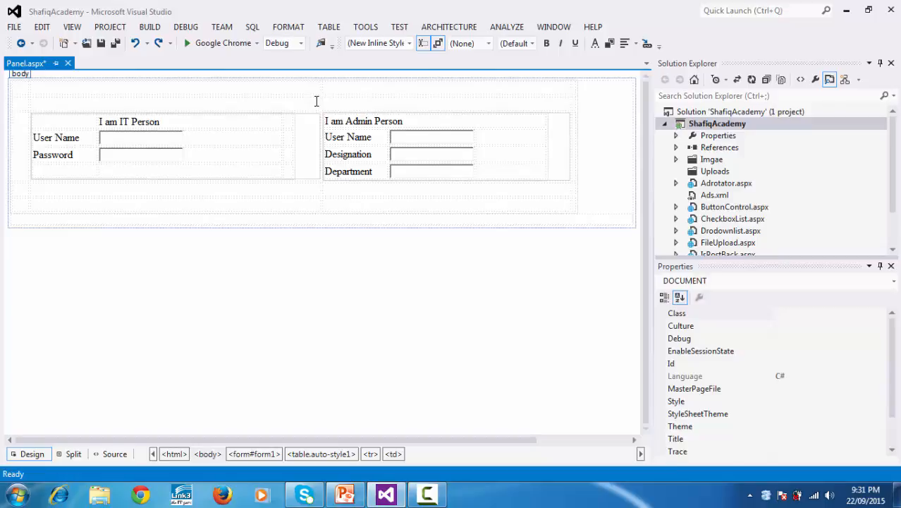
Merge the outer table's top row into one cell spanning both panels
left_click(173, 103)
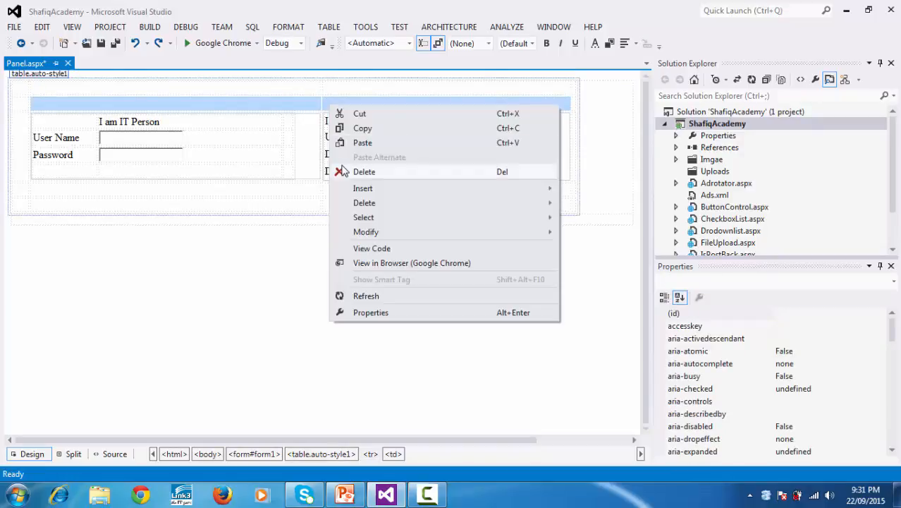
mouse_move(365, 231)
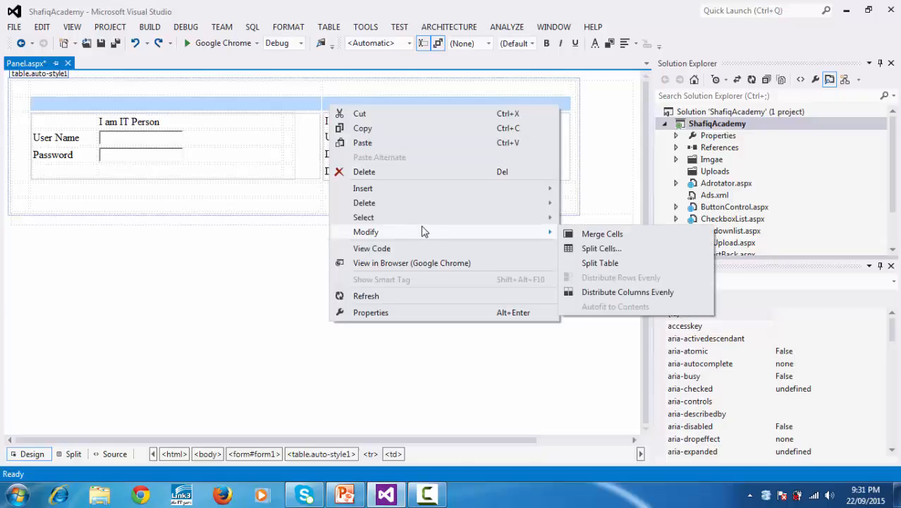
mouse_move(581, 233)
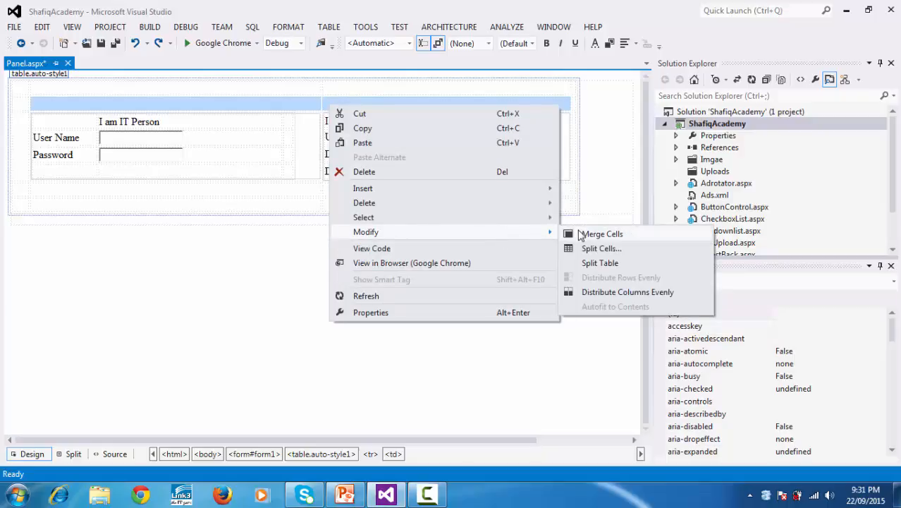
left_click(601, 234)
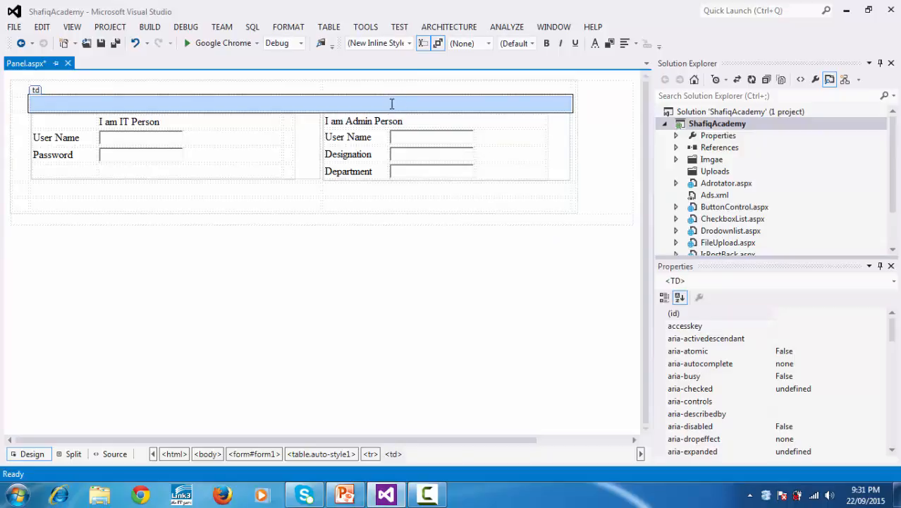
mouse_move(17, 95)
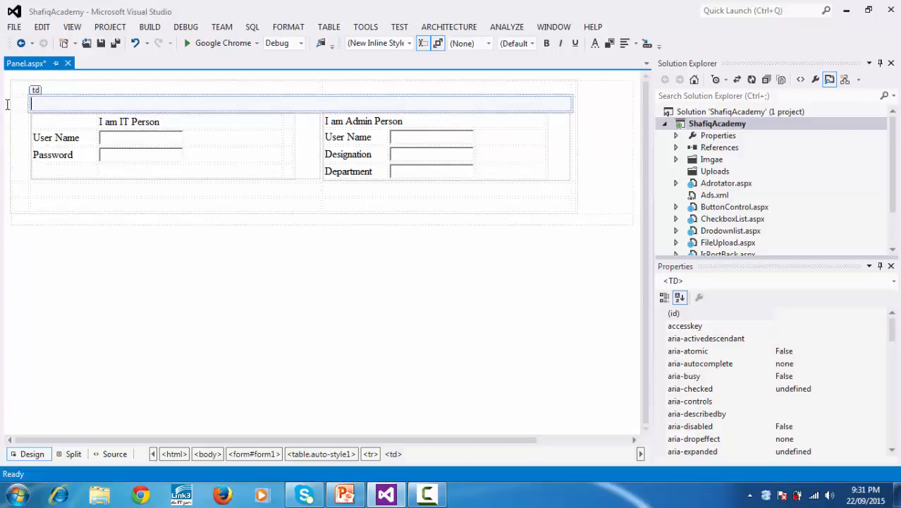
mouse_move(39, 76)
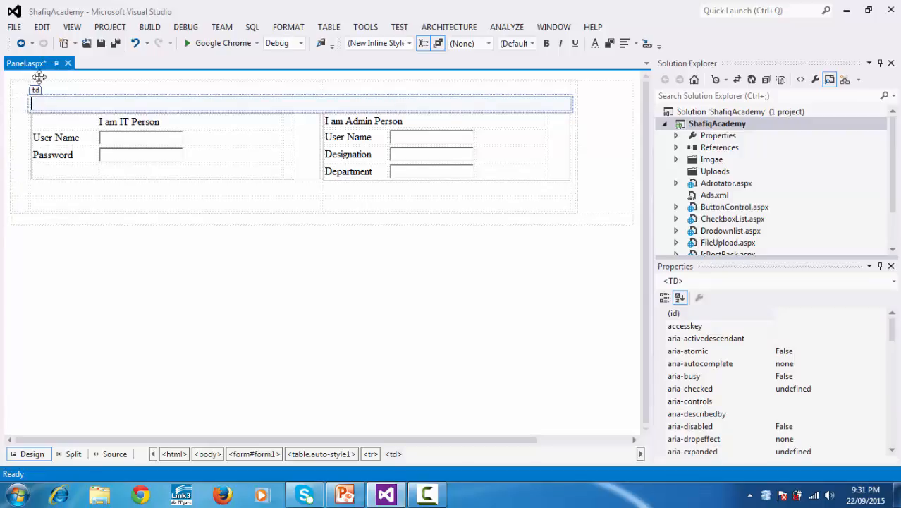
mouse_move(72, 27)
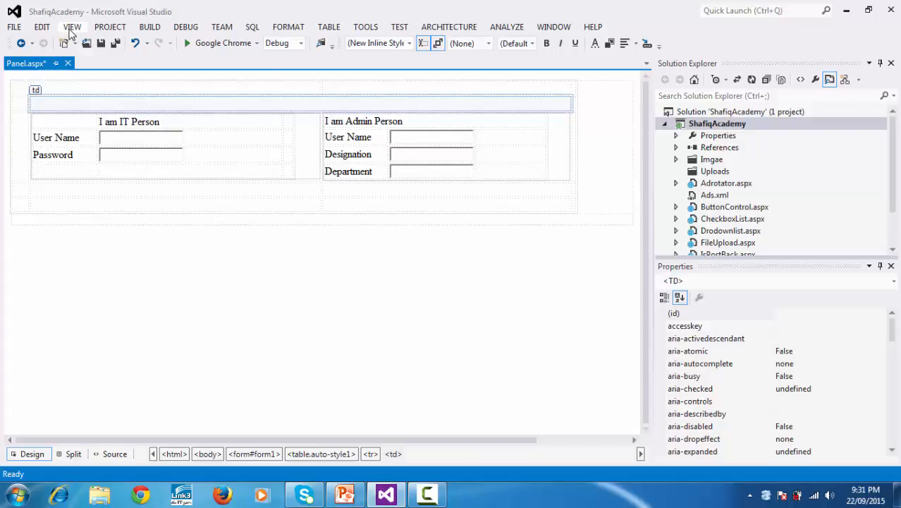
Drag a RadioButtonList from the Toolbox into the merged top cell
left_click(72, 27)
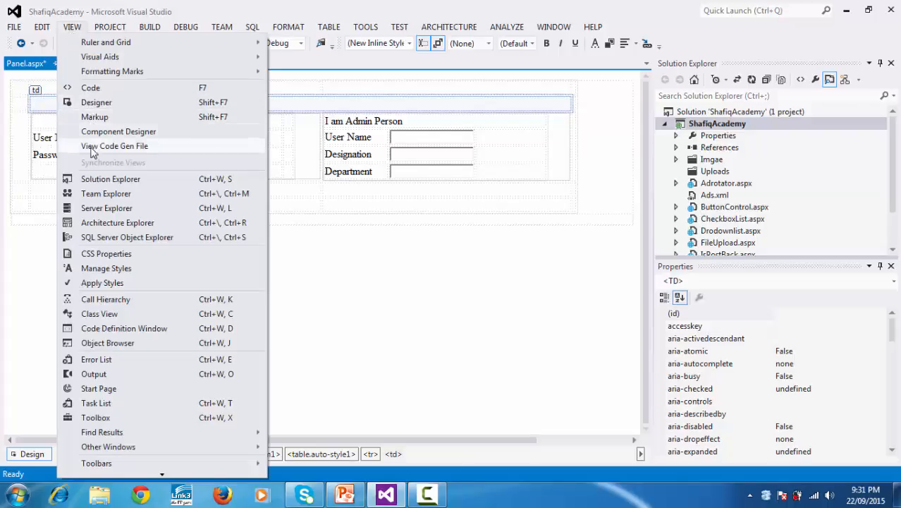
mouse_move(111, 178)
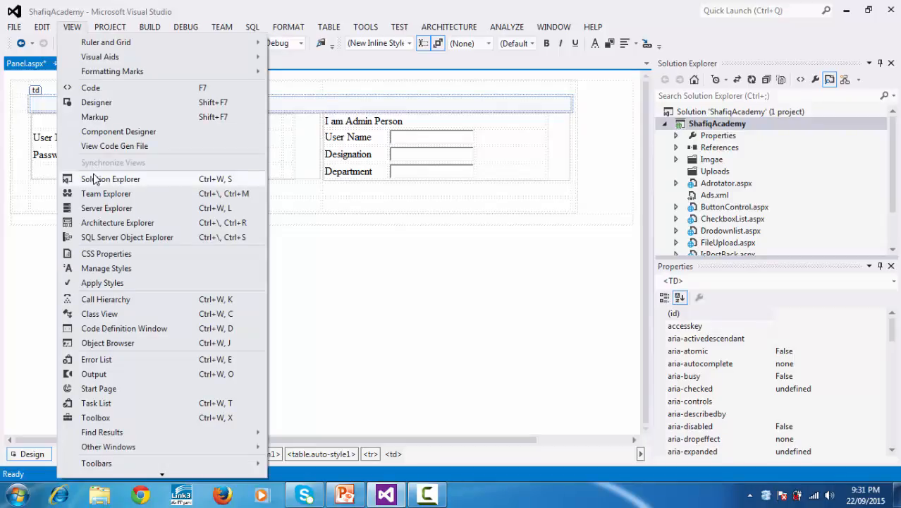
left_click(41, 27)
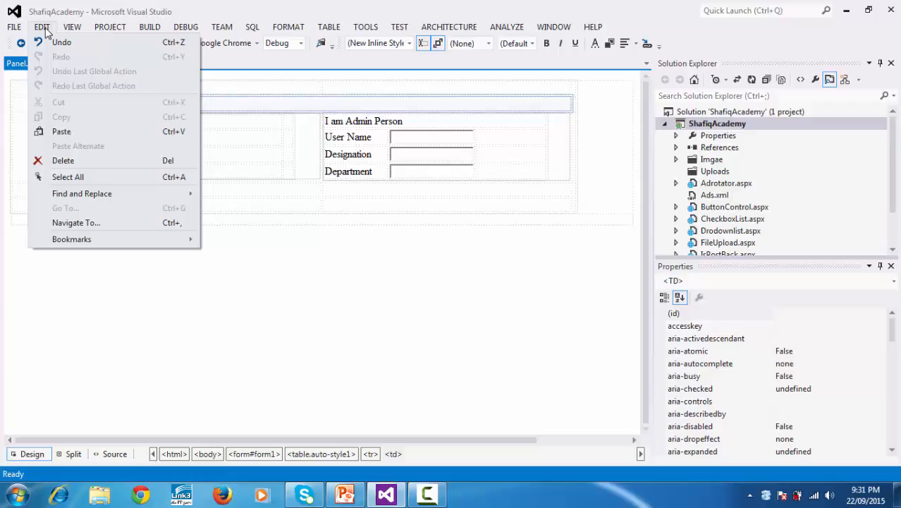
left_click(72, 27)
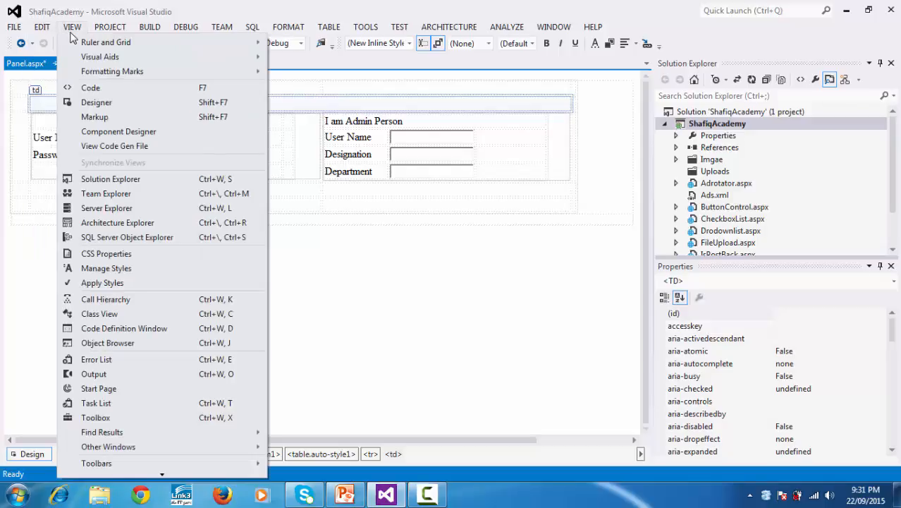
mouse_move(96, 402)
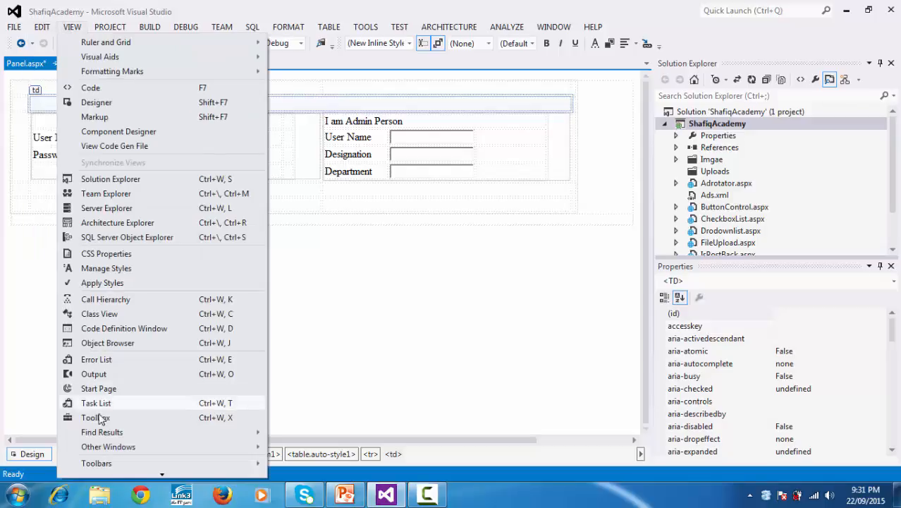
left_click(95, 417)
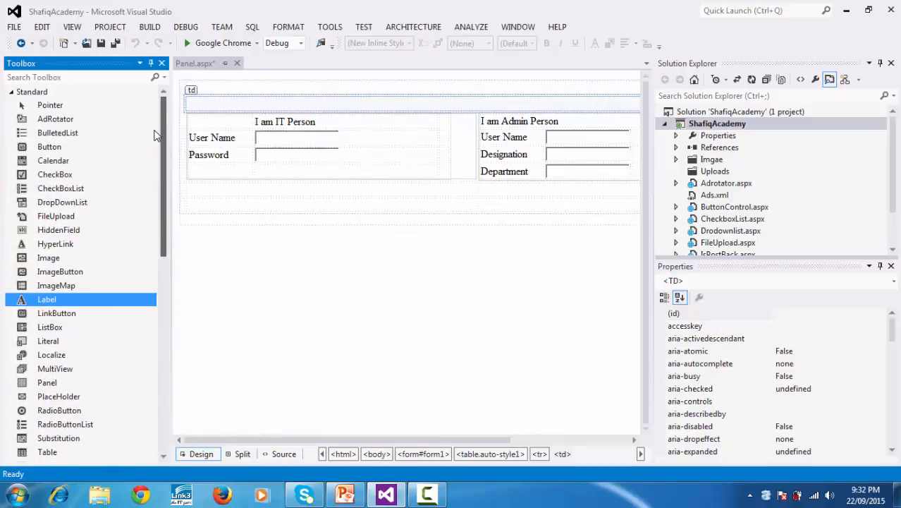
mouse_move(56, 216)
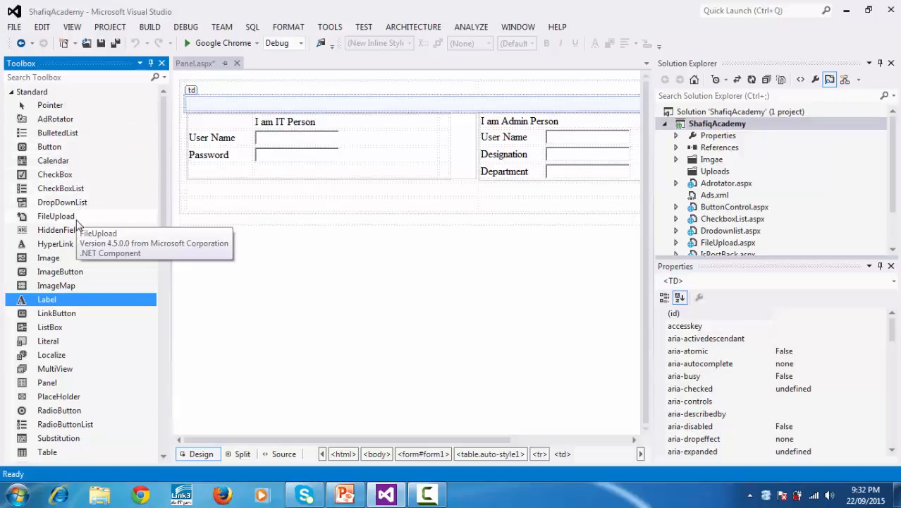
mouse_move(89, 367)
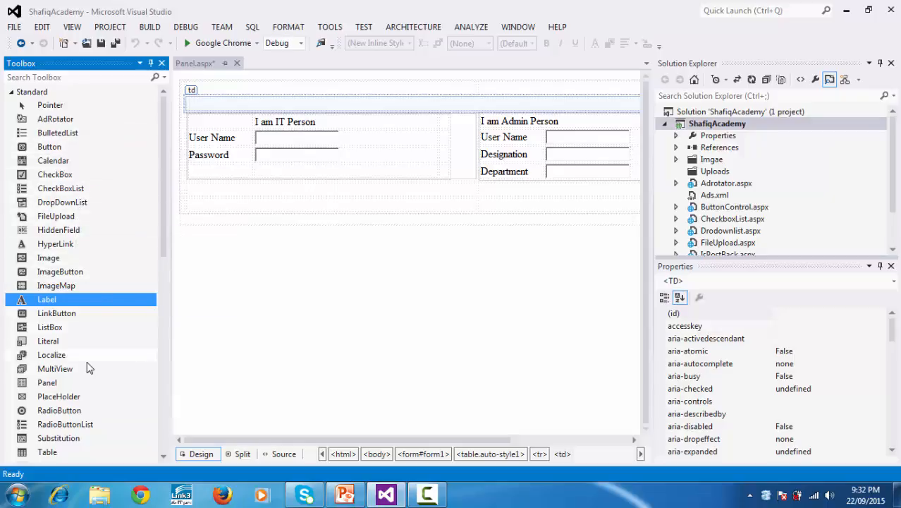
mouse_move(65, 423)
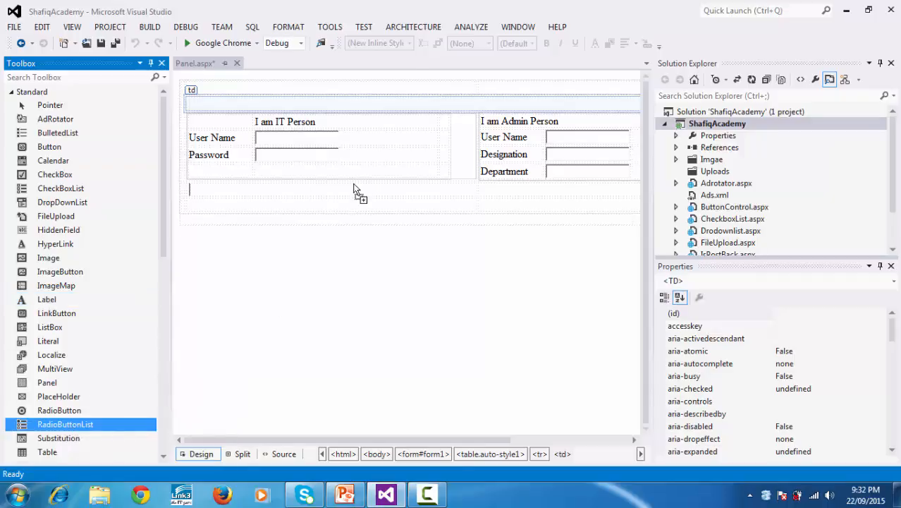
left_click_drag(64, 424, 215, 106)
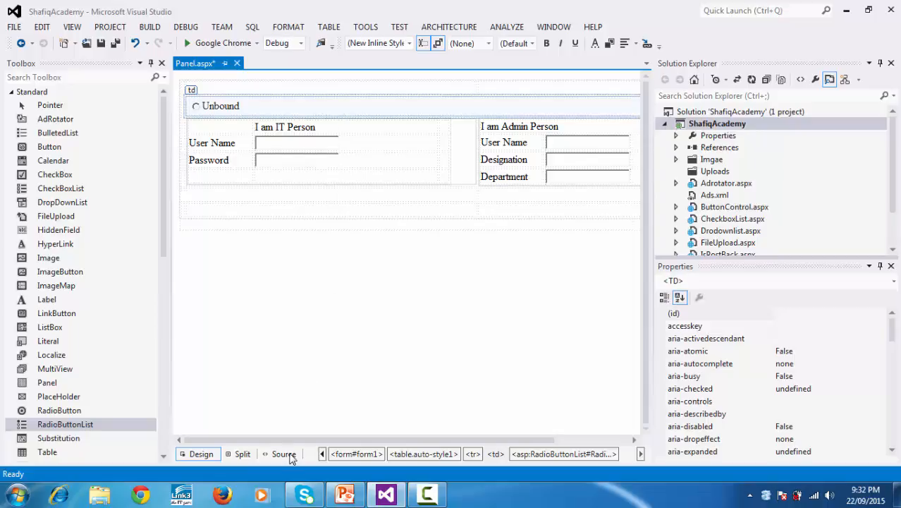
Add align="center" to the colspan-2 top cell's markup, then select the RadioButtonList in Design view
left_click(282, 453)
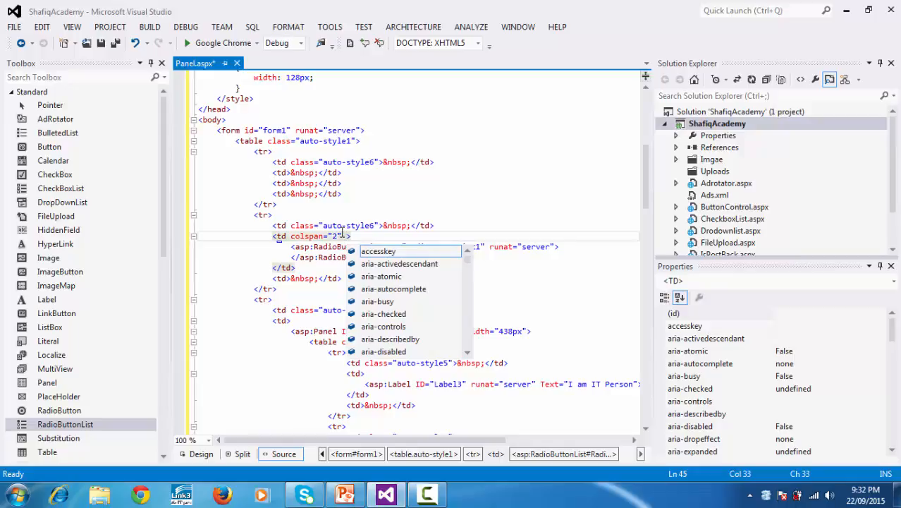
type("align=\"")
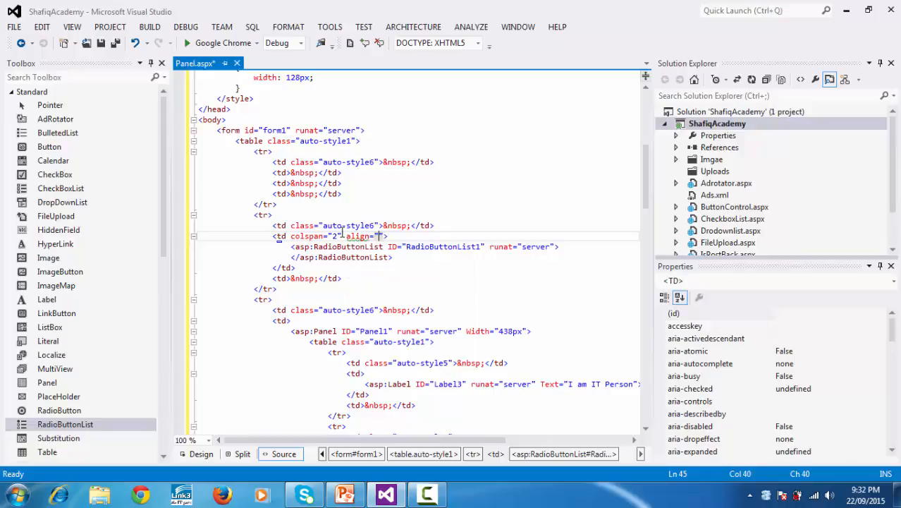
type("center")
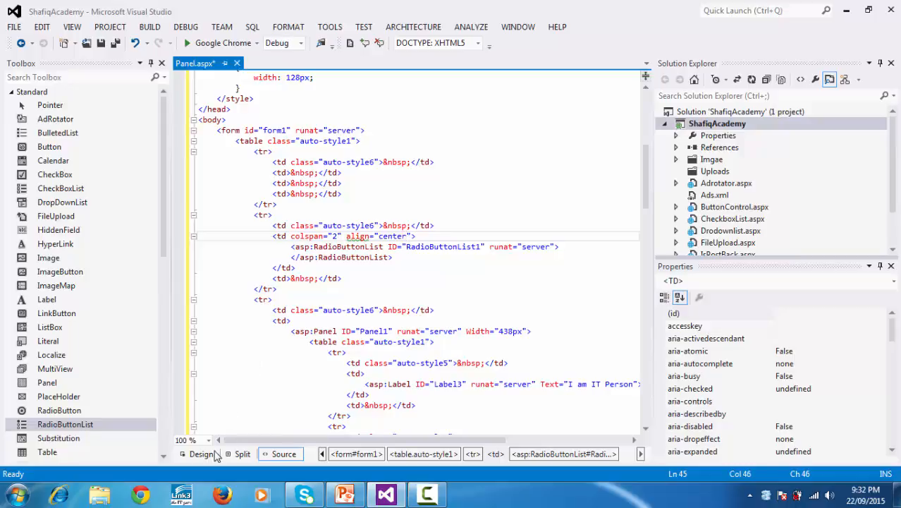
left_click(200, 453)
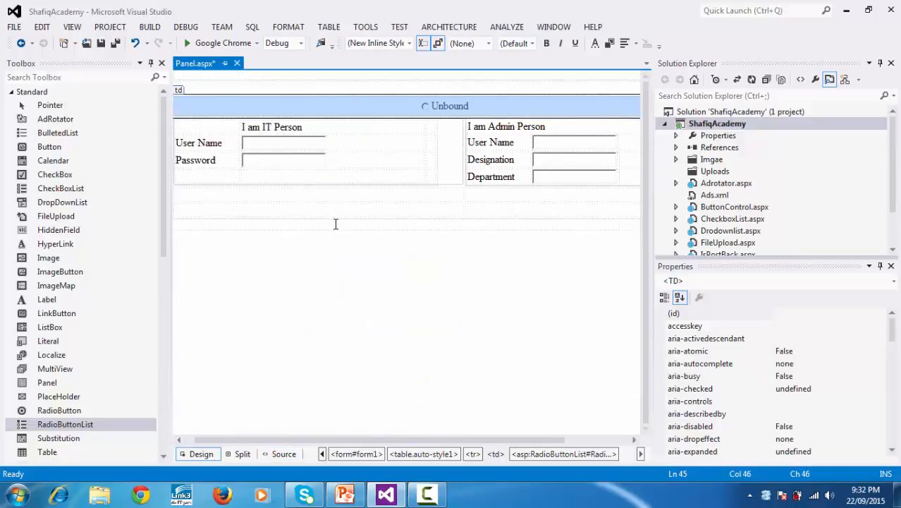
left_click(444, 105)
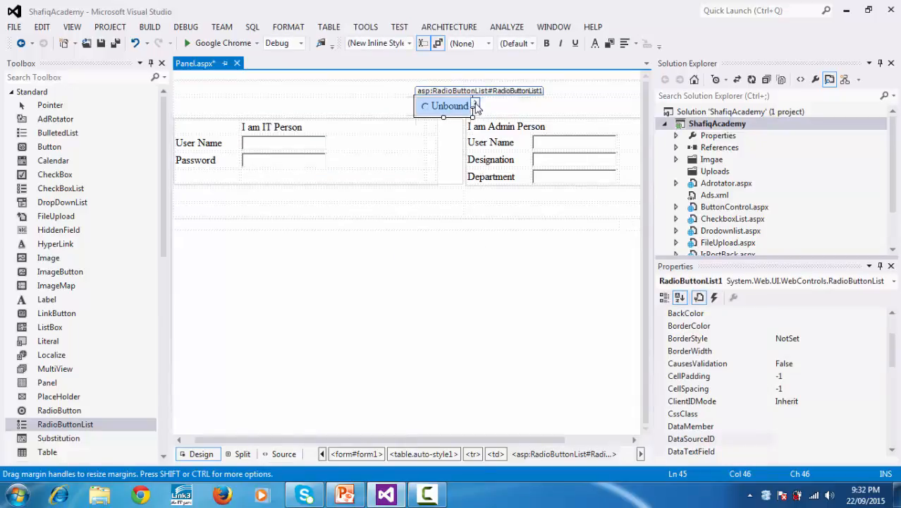
Add a first list item 'IT Person' with value 1 in the ListItem Collection Editor
left_click(475, 102)
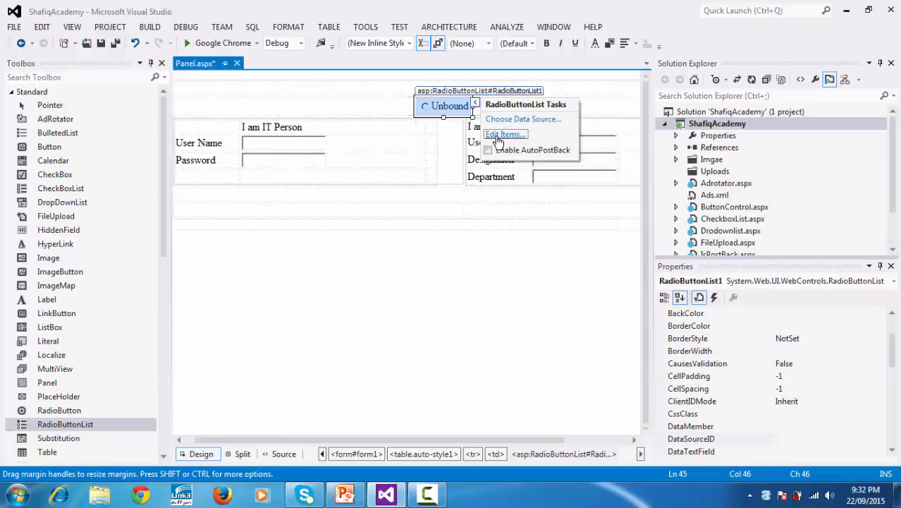
left_click(505, 133)
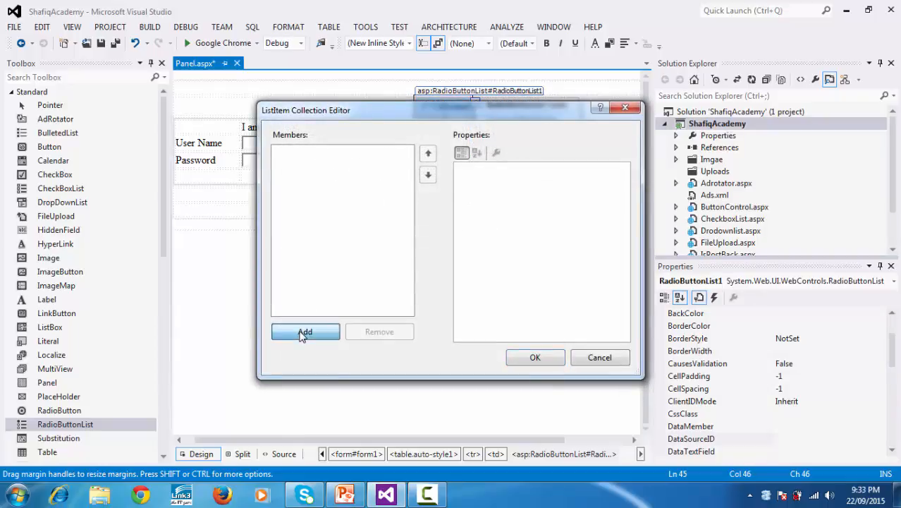
left_click(305, 331)
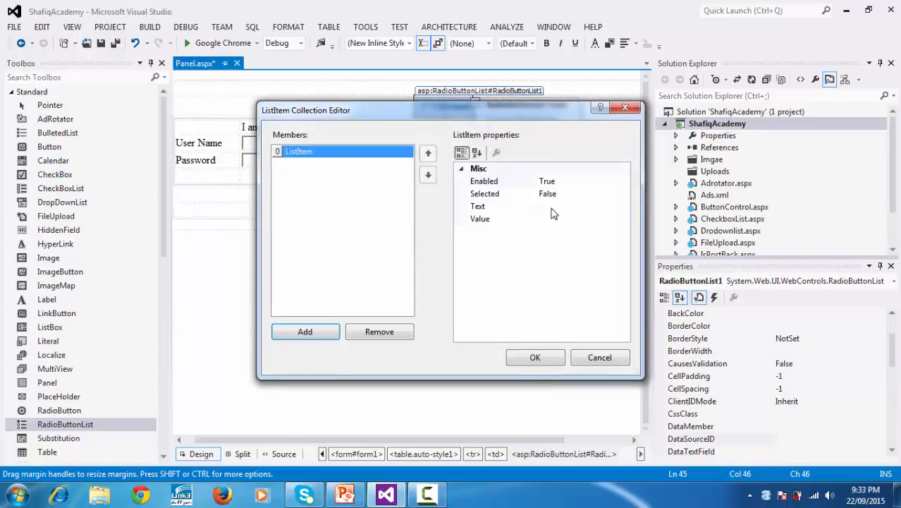
left_click(500, 205)
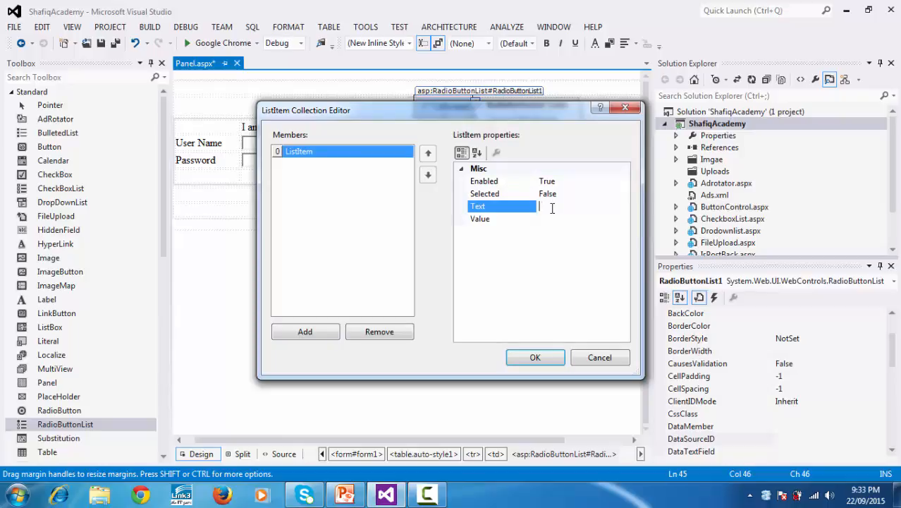
type("IT")
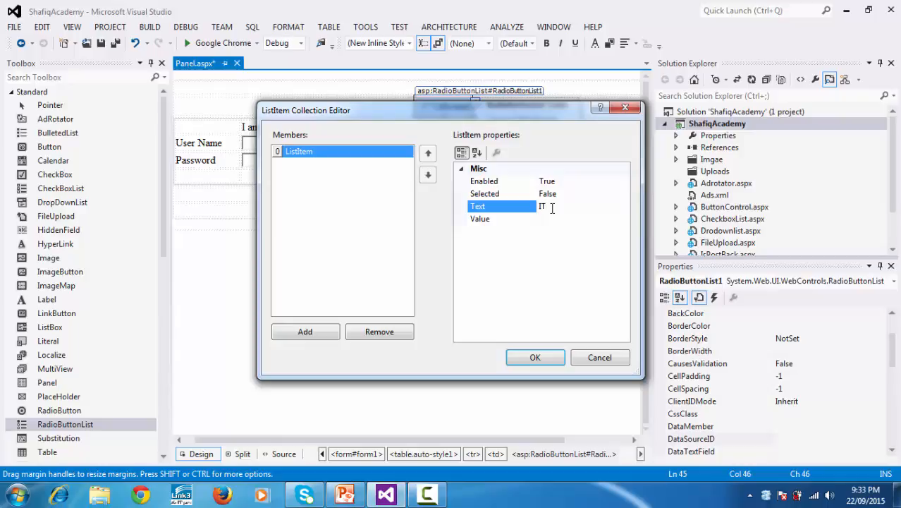
type("Person")
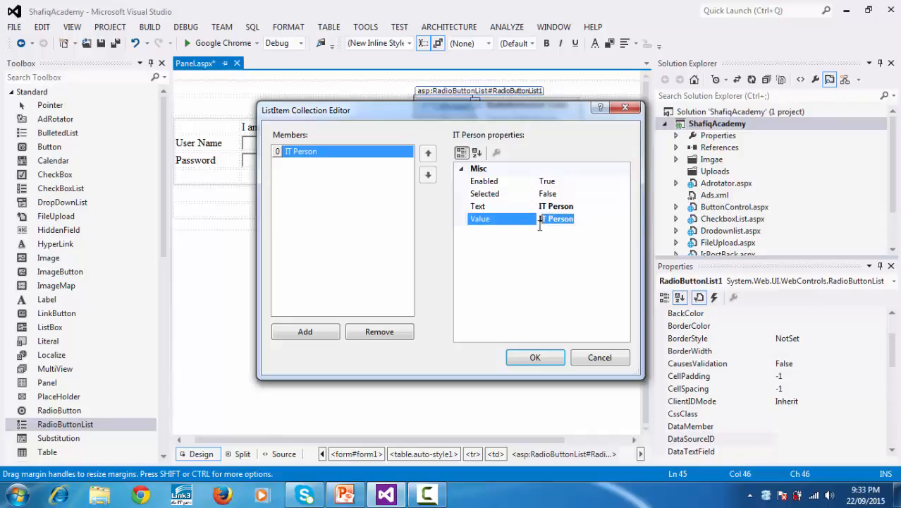
type("1")
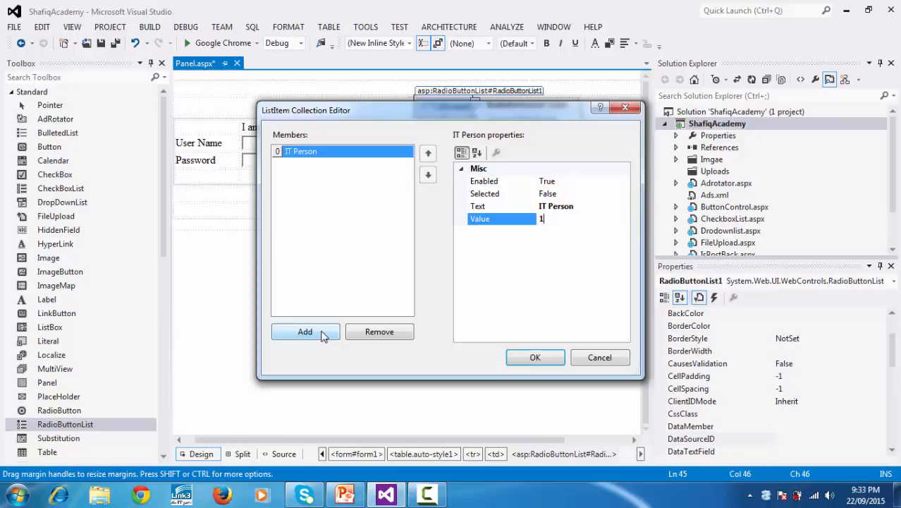
Add a second item 'Admin Person' with value 2 and confirm the collection
left_click(305, 331)
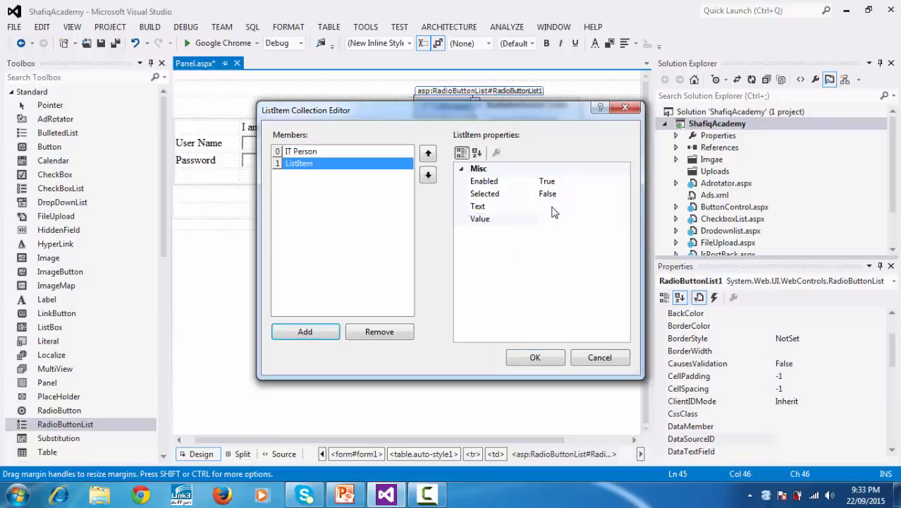
left_click(502, 205)
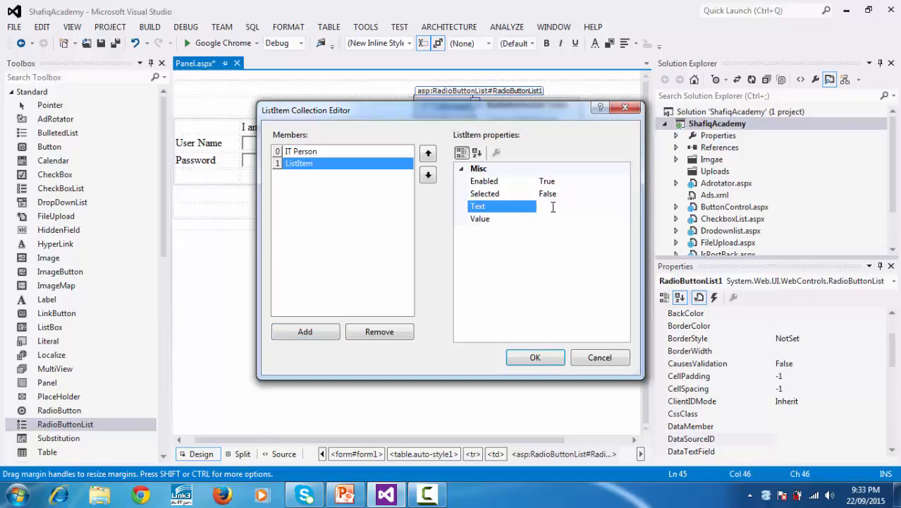
type("Admin")
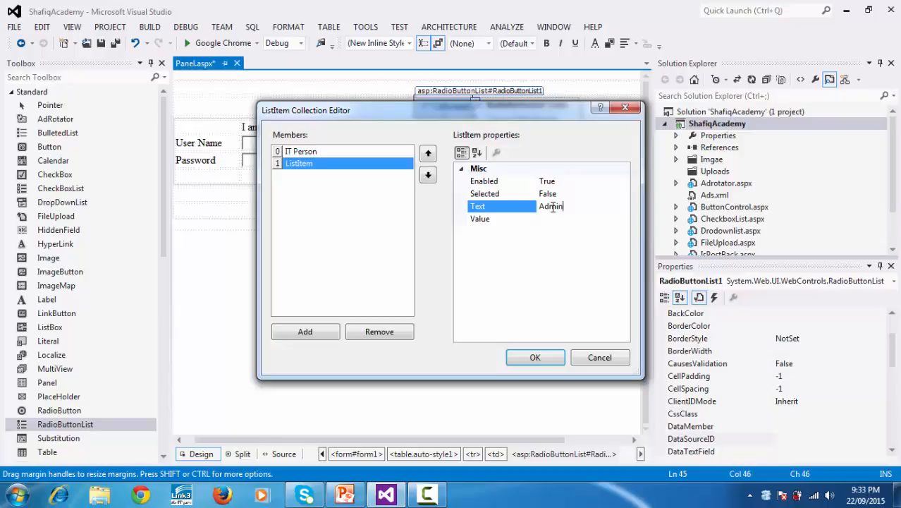
type("Person")
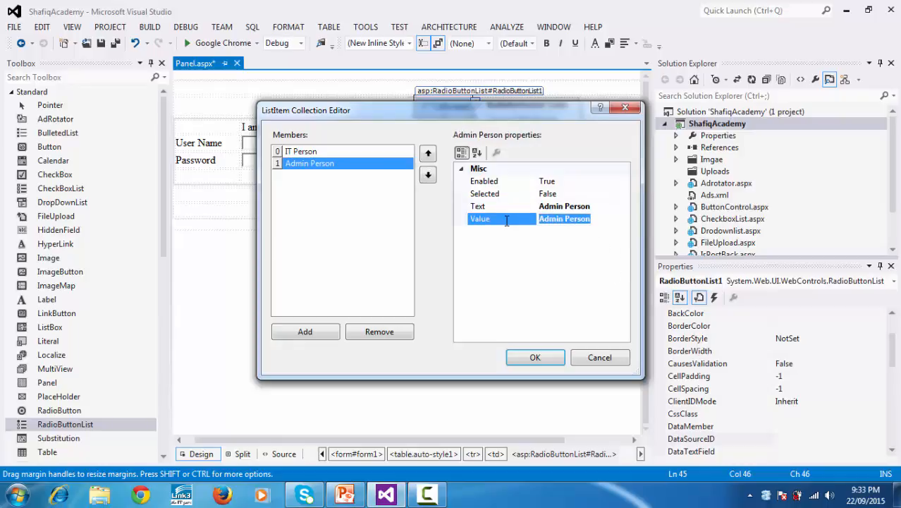
type("2")
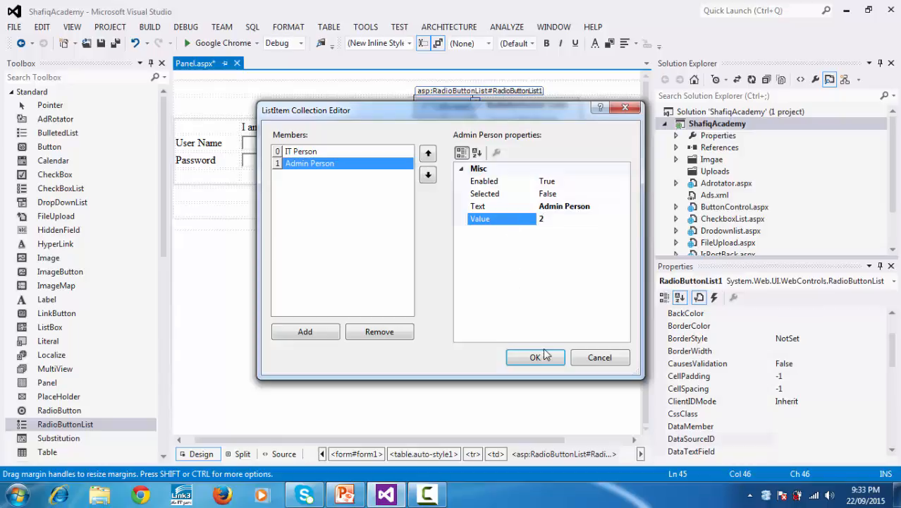
left_click(535, 357)
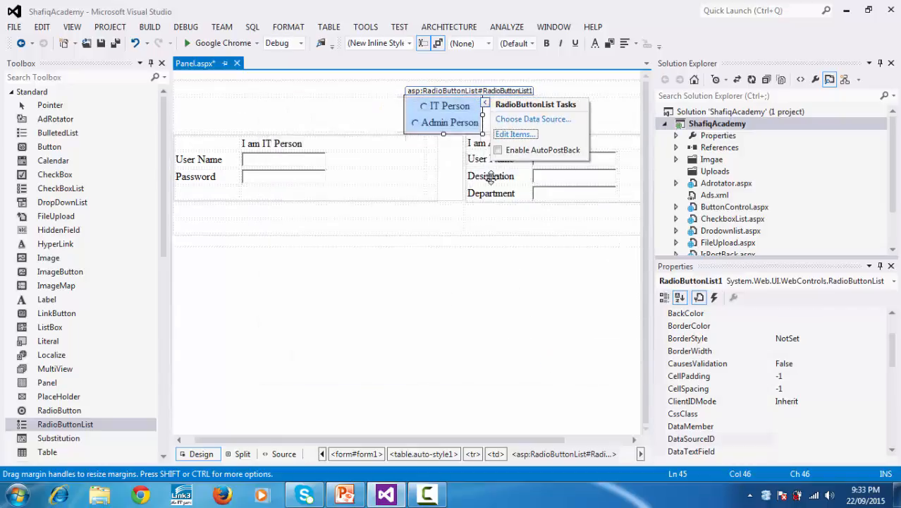
left_click(490, 175)
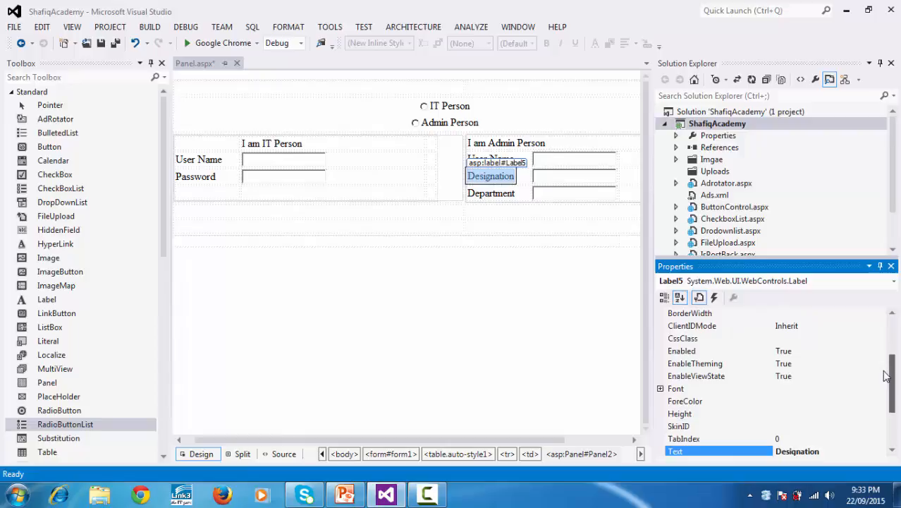
Set RadioButtonList1's RepeatDirection property to Horizontal
scroll("down", 3)
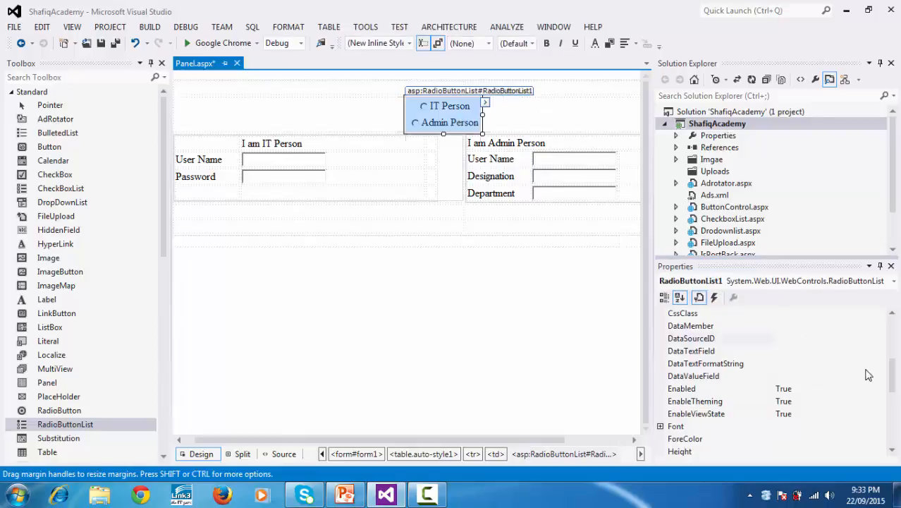
scroll("down", 3)
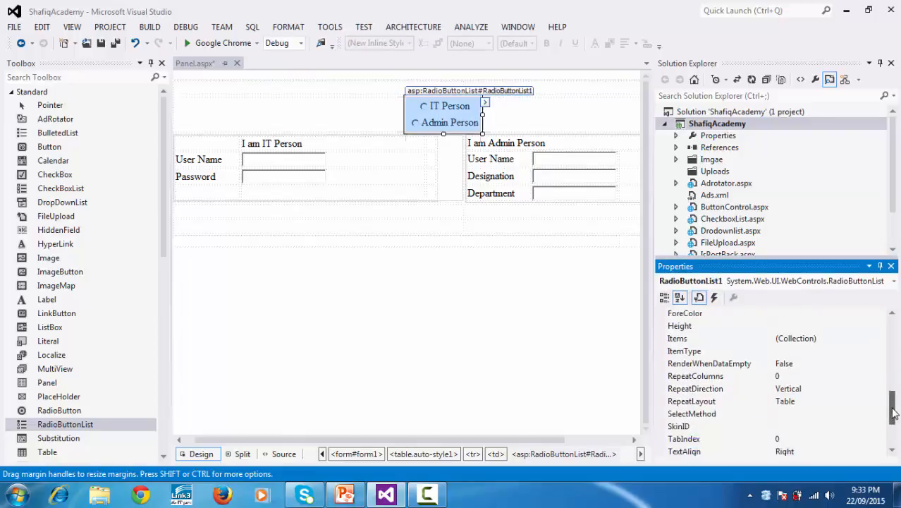
scroll("down", 3)
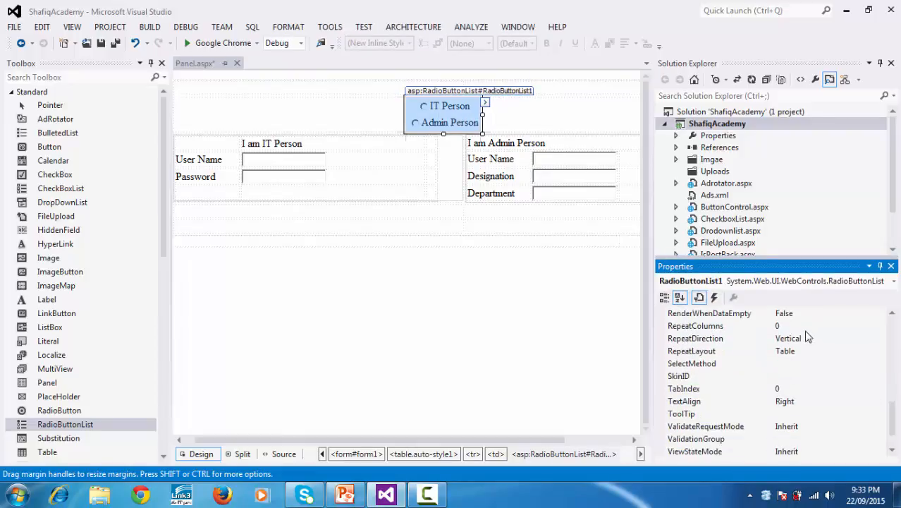
left_click(715, 337)
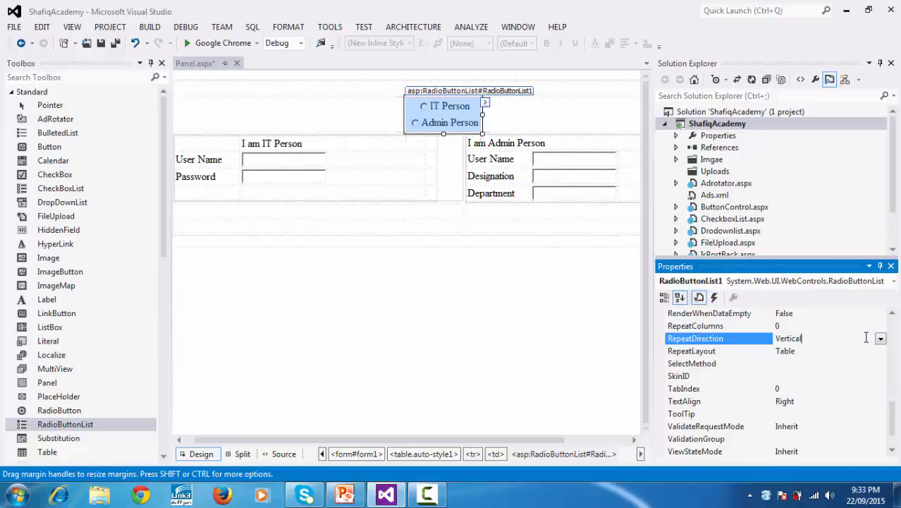
left_click(880, 338)
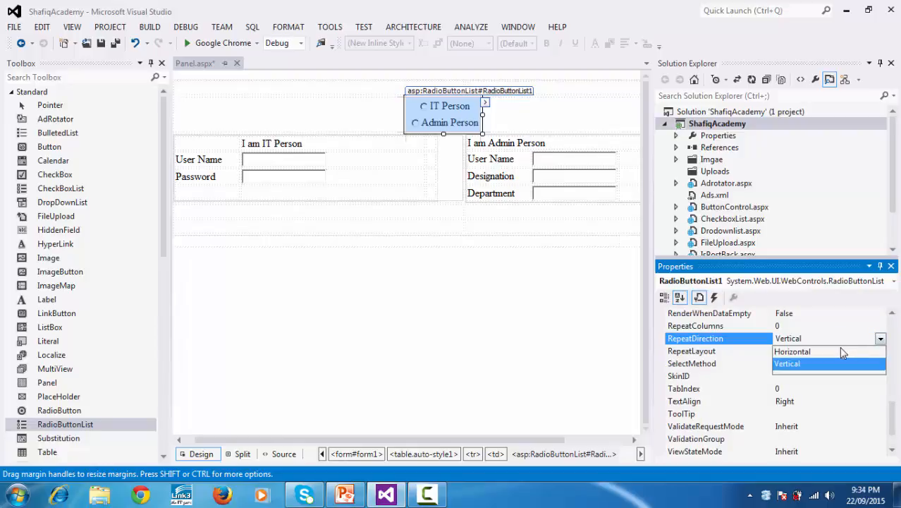
left_click(792, 351)
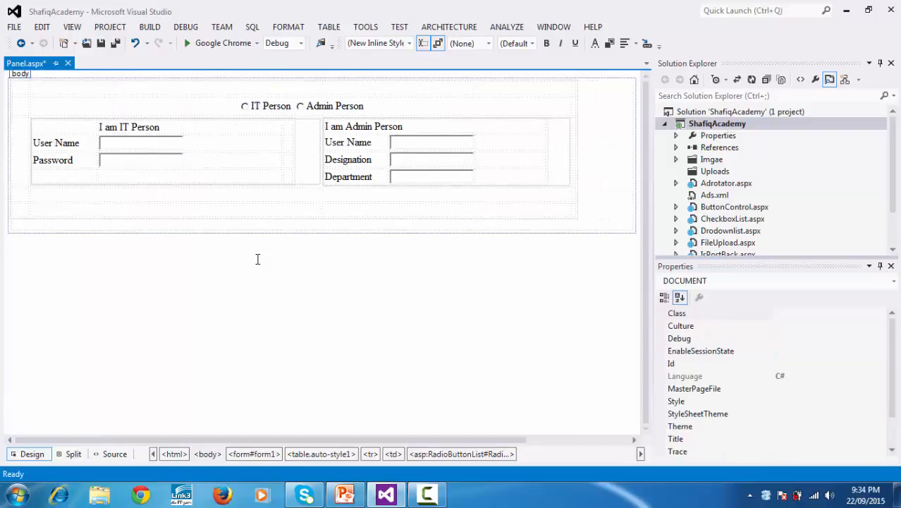
Move the radio list back above the tables and set its AutoPostBack to True
right_click(258, 260)
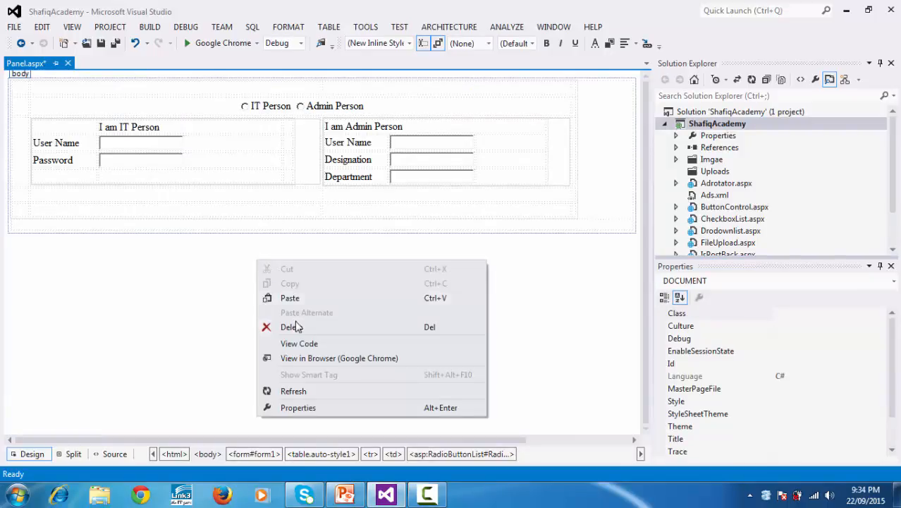
mouse_move(298, 343)
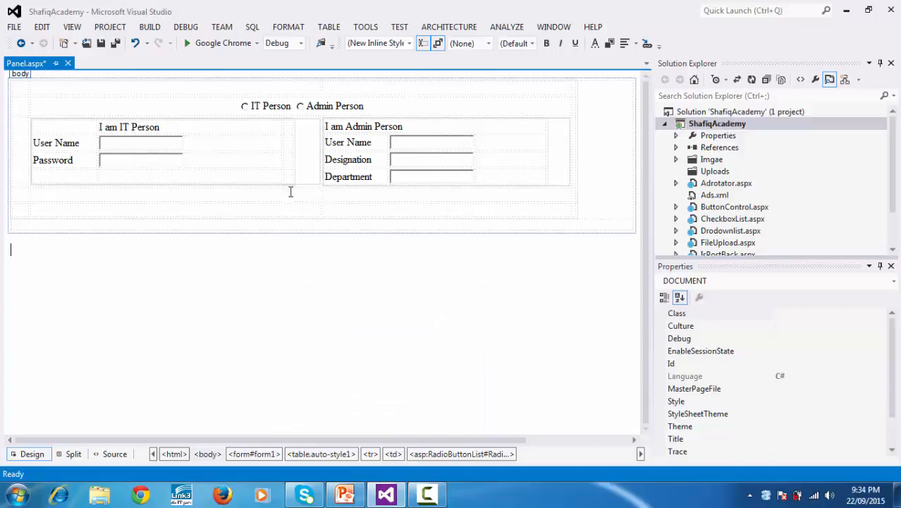
left_click(303, 106)
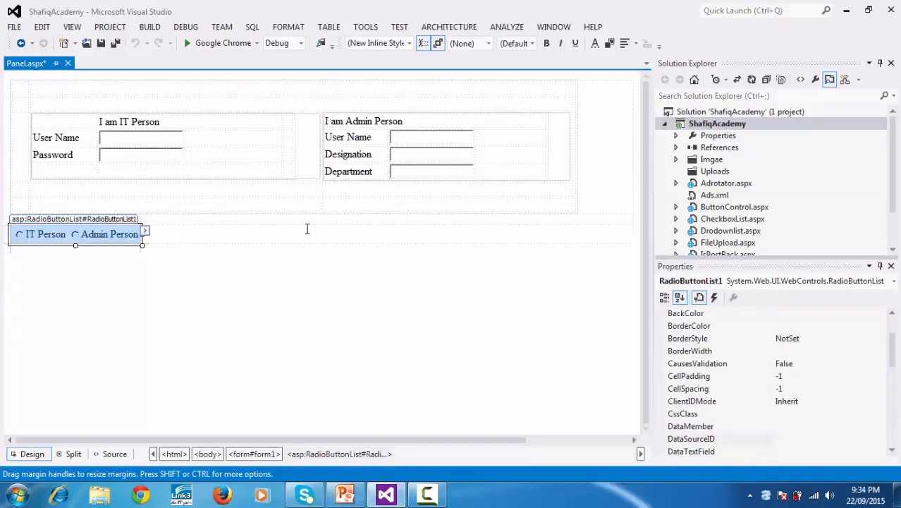
left_click_drag(76, 233, 300, 106)
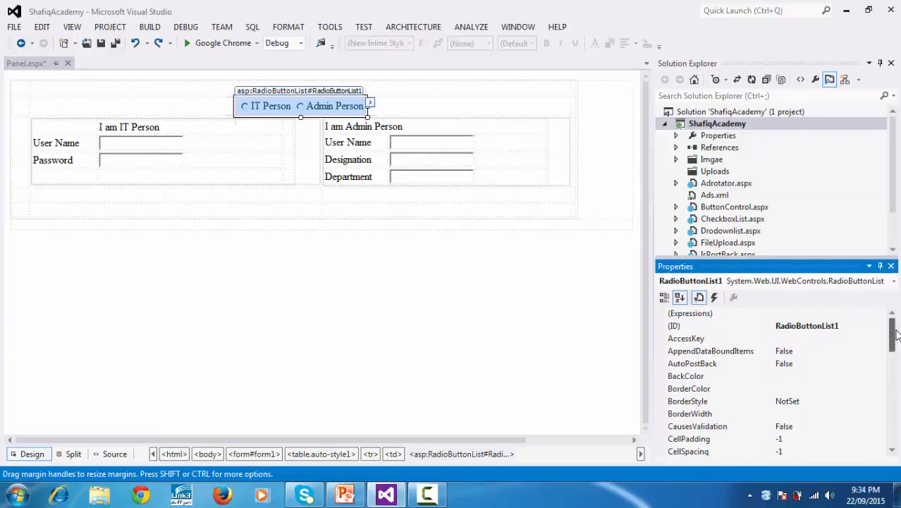
left_click(692, 363)
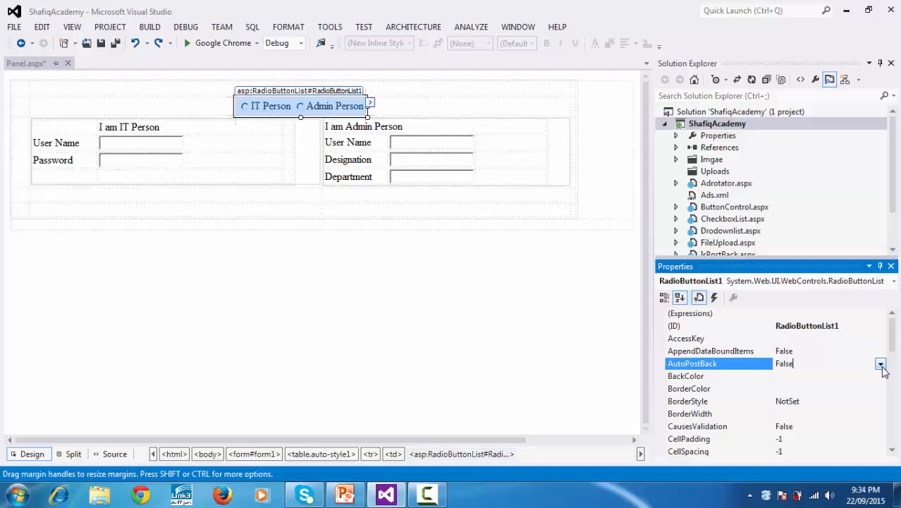
left_click(881, 363)
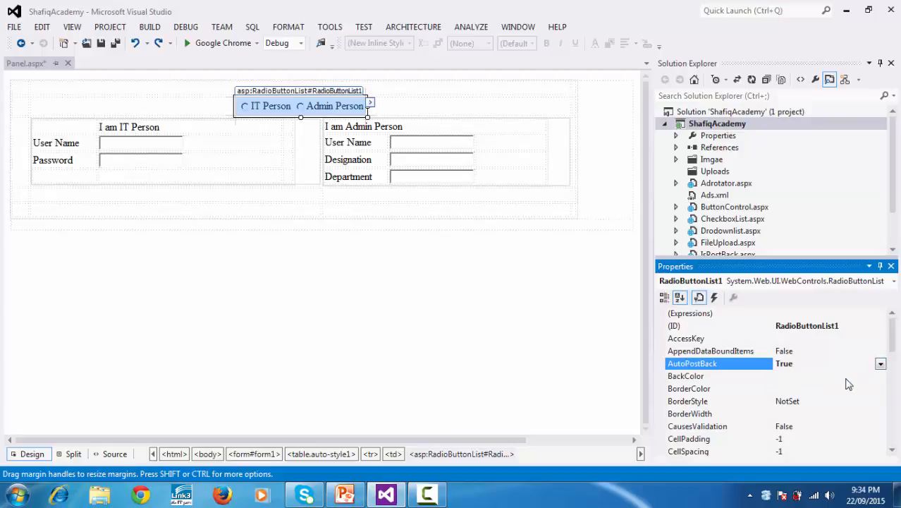
mouse_move(333, 108)
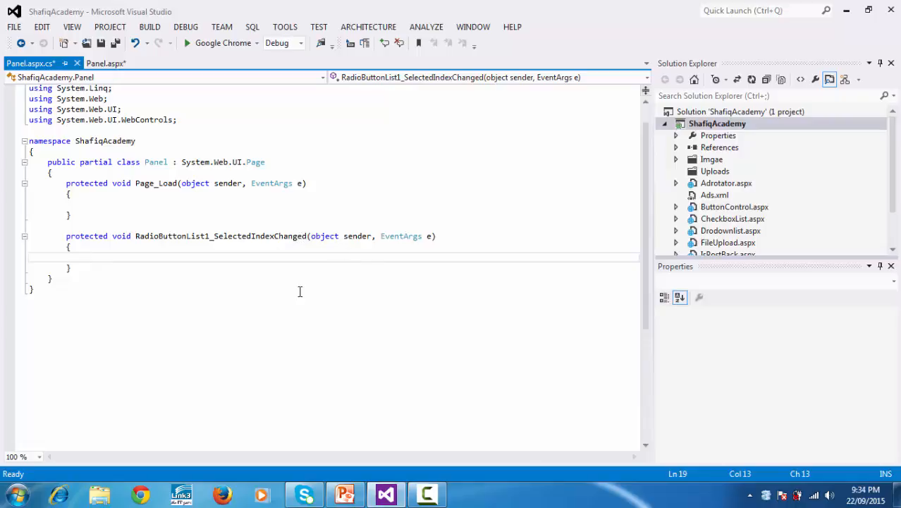
mouse_move(123, 270)
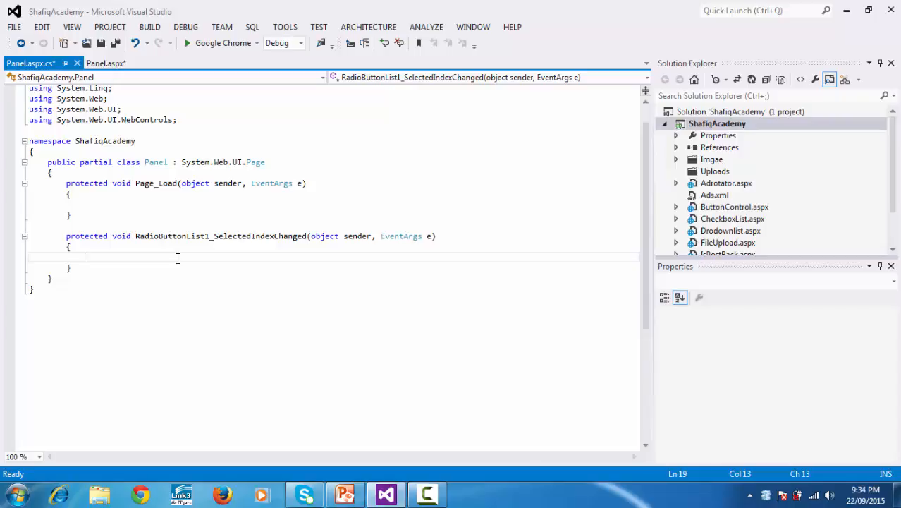
Write the condition if (RadioButtonList1.SelectedIndex == 0) with IntelliSense
type("if(")
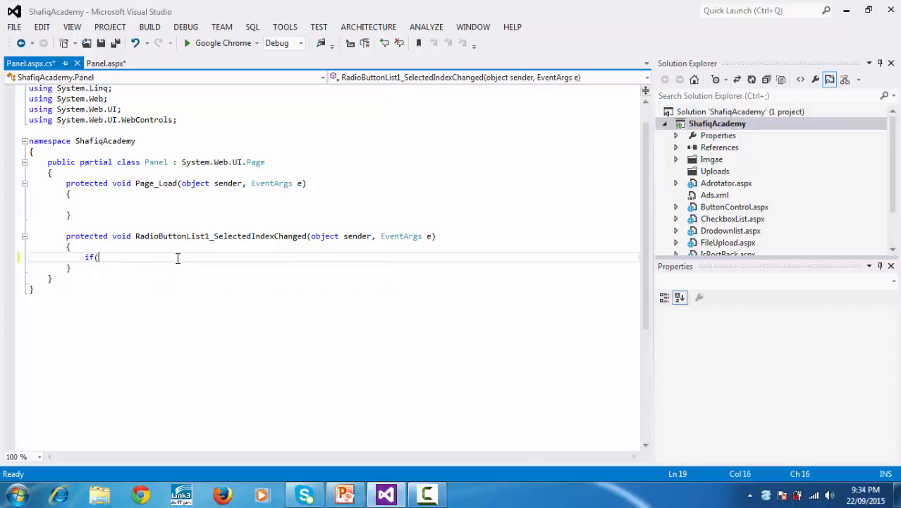
type("rad")
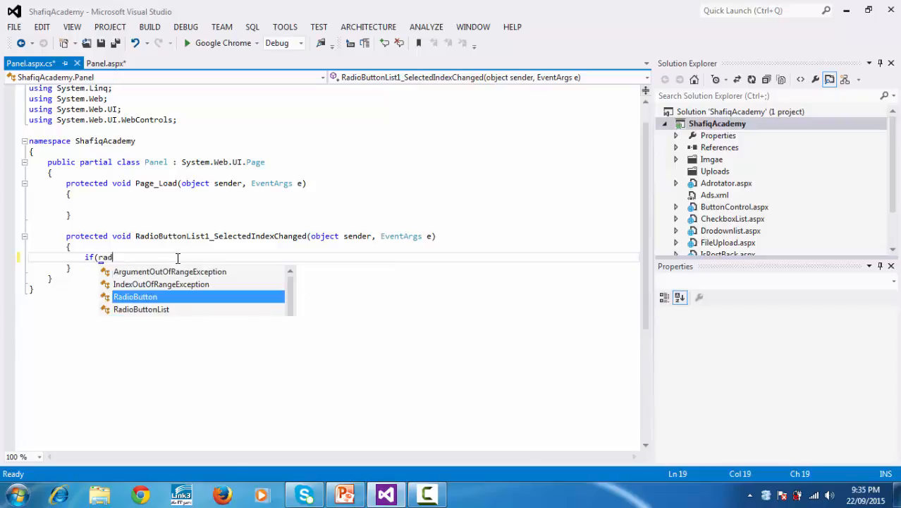
type("io")
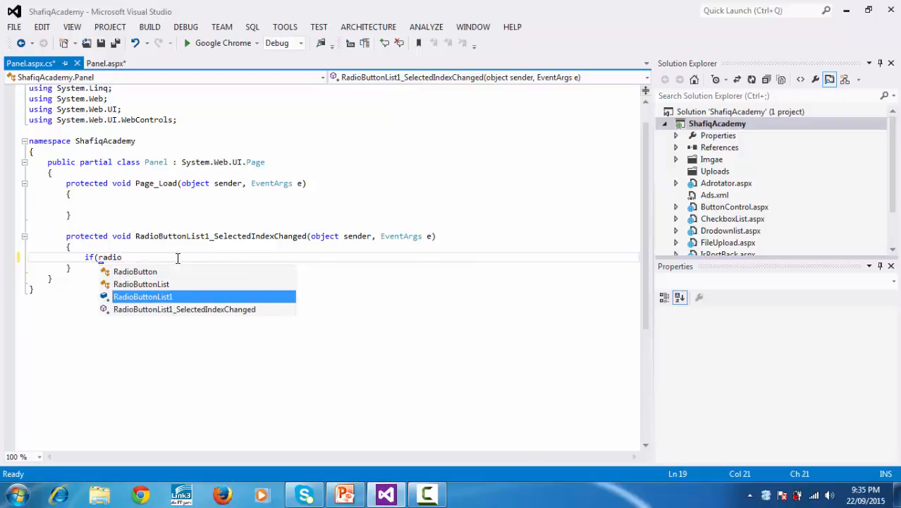
type("RadioButtonList1.")
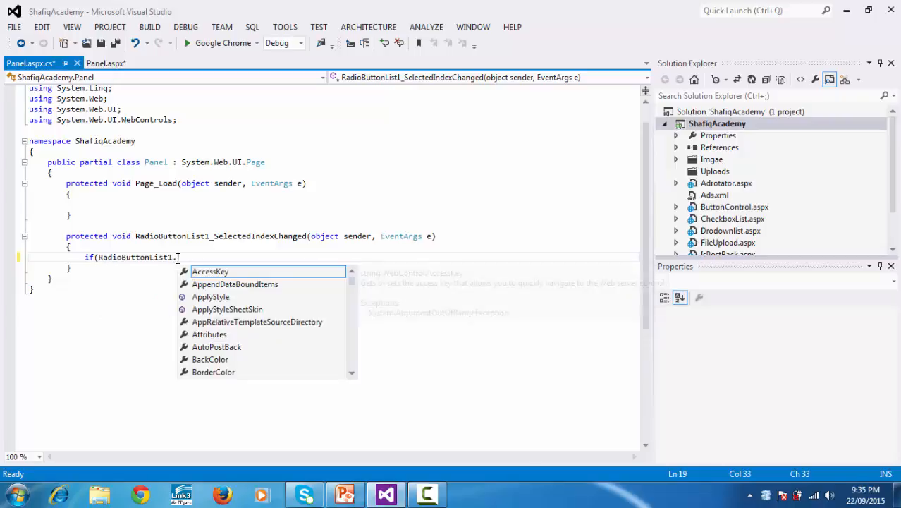
type("SelectedIndex")
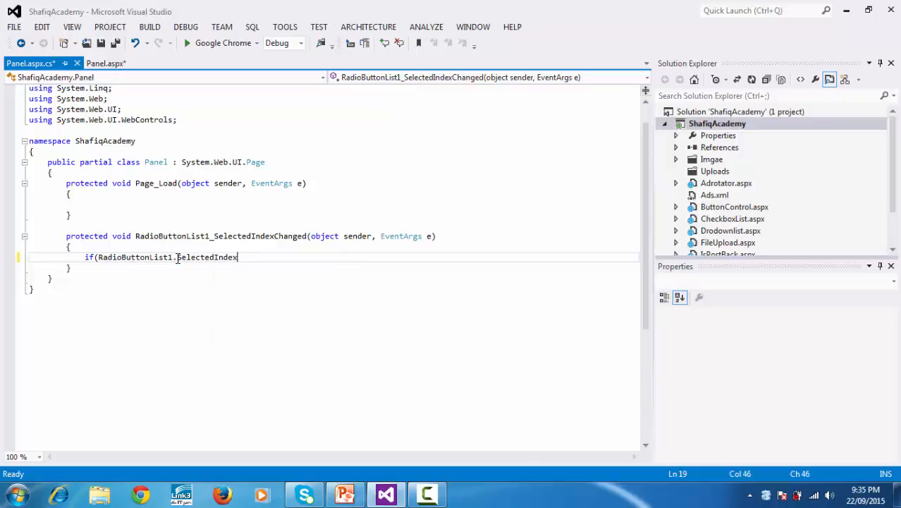
type("==")
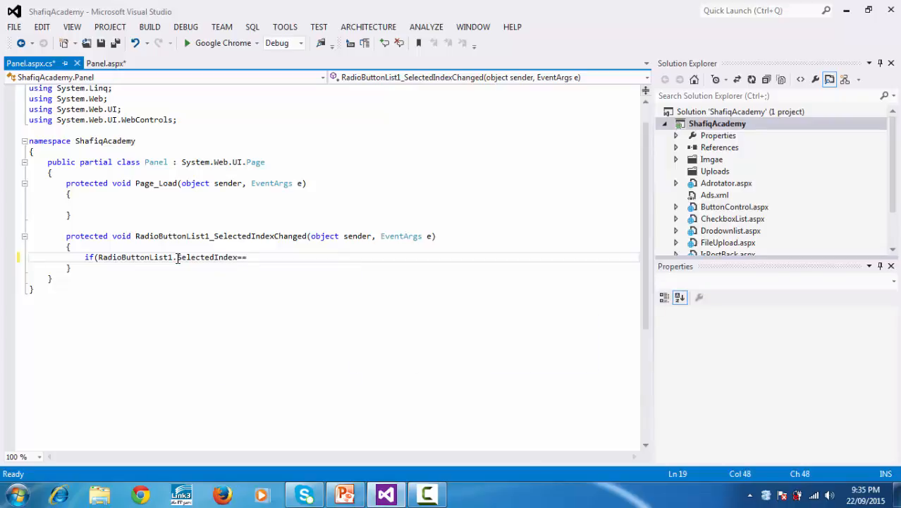
type("0")
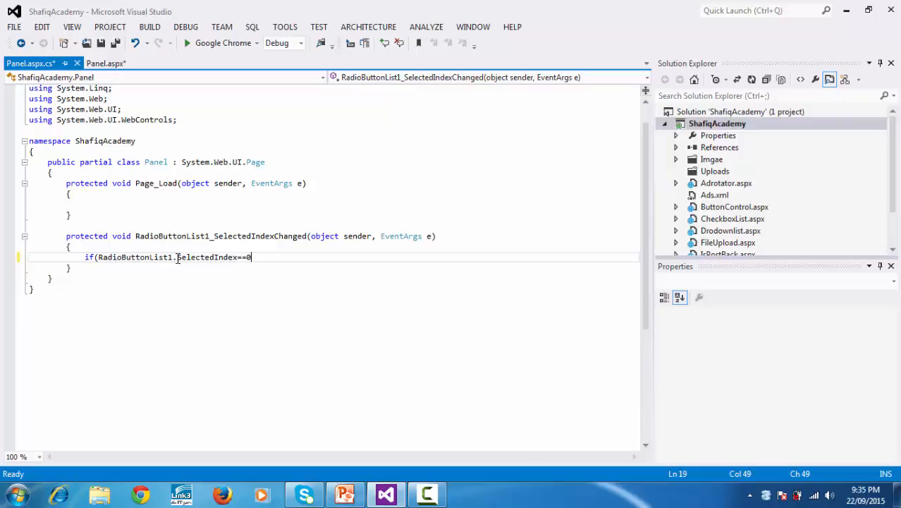
type(")")
type("{")
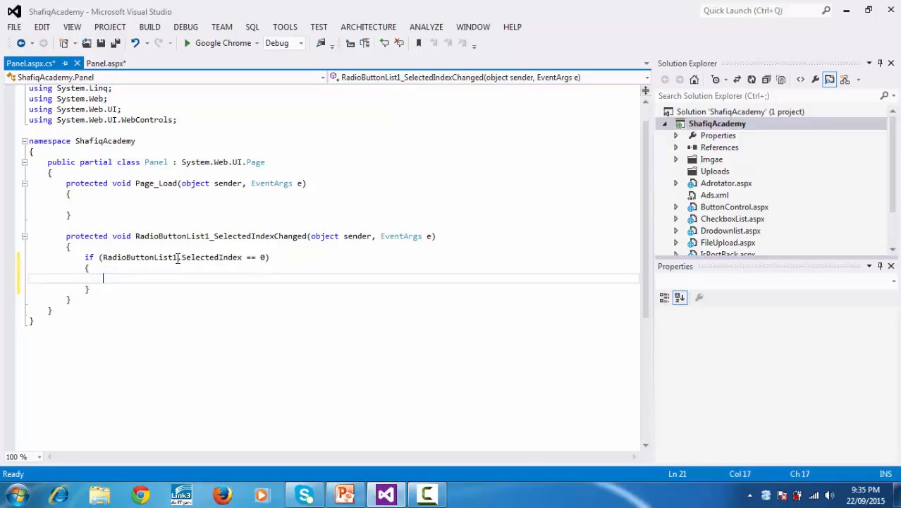
Inside the block, set Panel1.Visible = true and Panel2.Visible = false
type("pan")
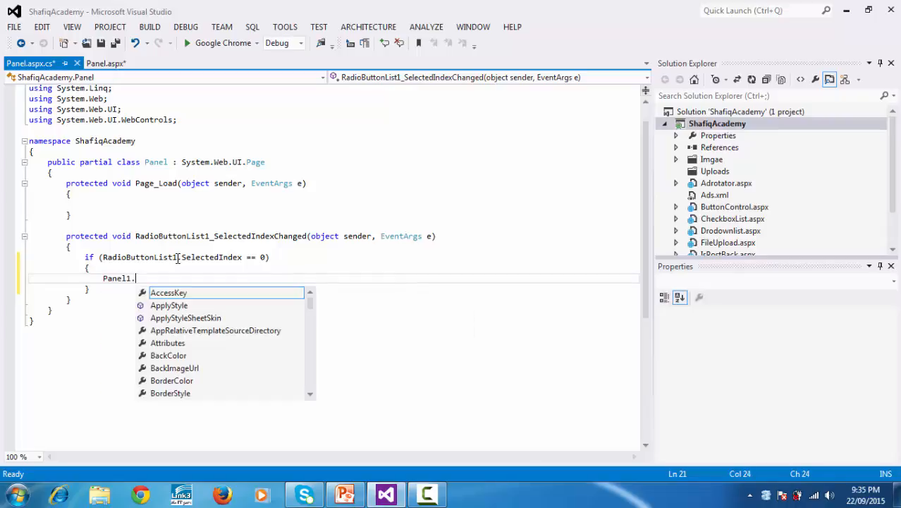
type("vi")
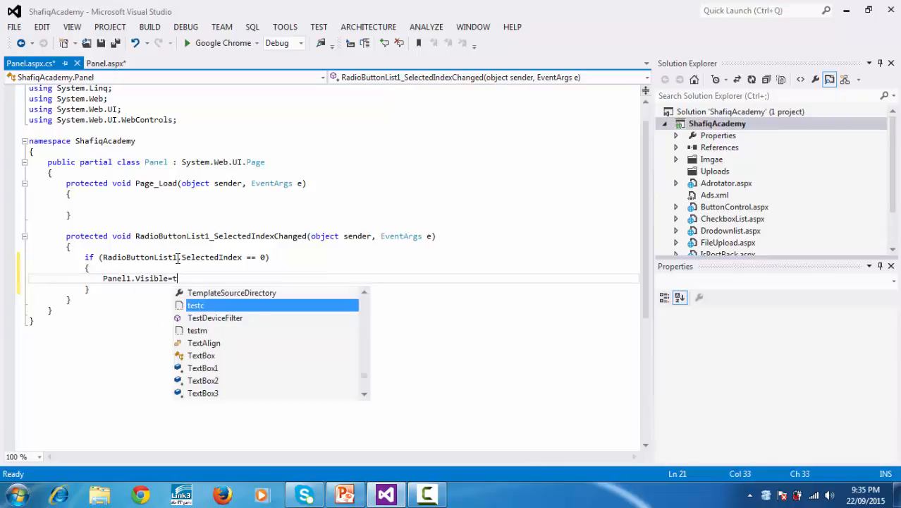
type("rue")
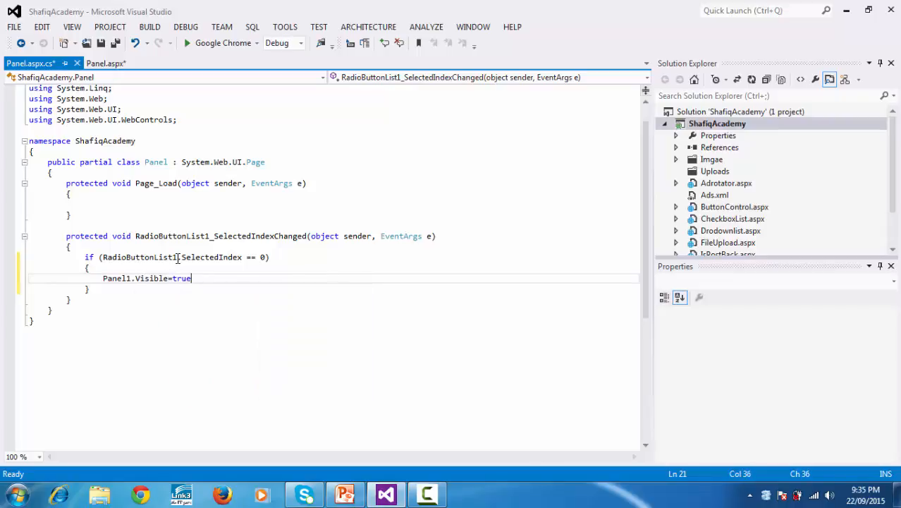
type("pan")
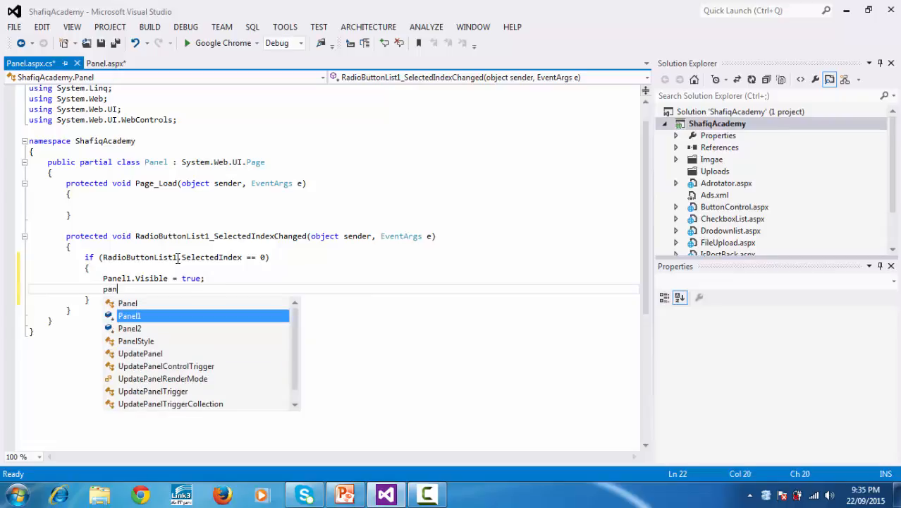
type("el2.")
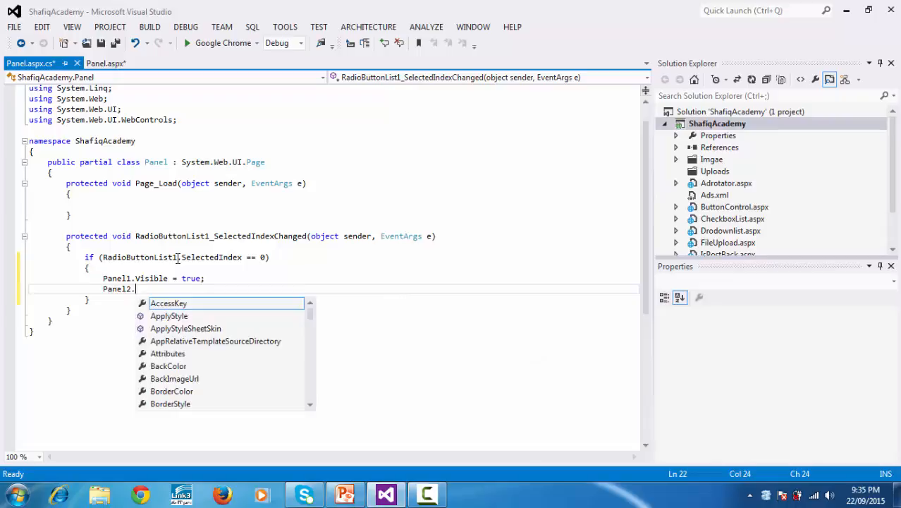
type("Visible")
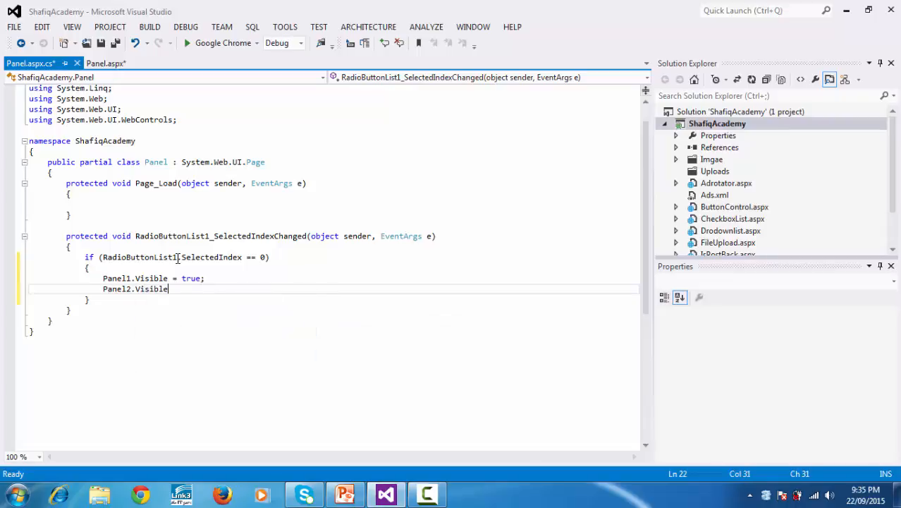
type("=fal")
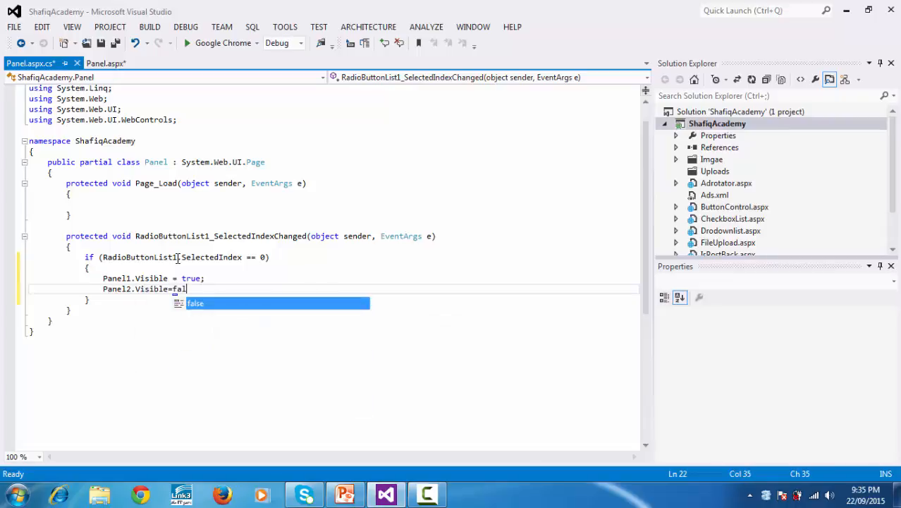
type("se;")
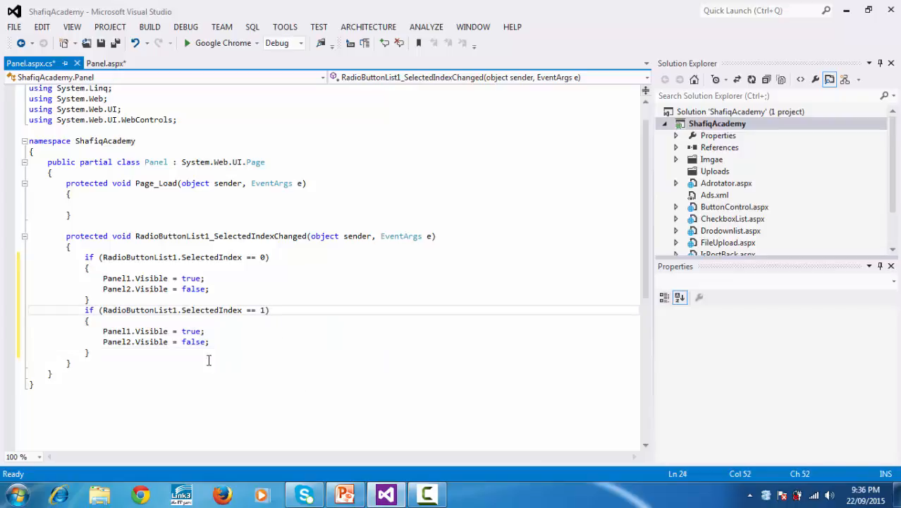
In the copied index-1 block, replace Panel1's visibility value by retyping it
double_click(190, 331)
type("fals")
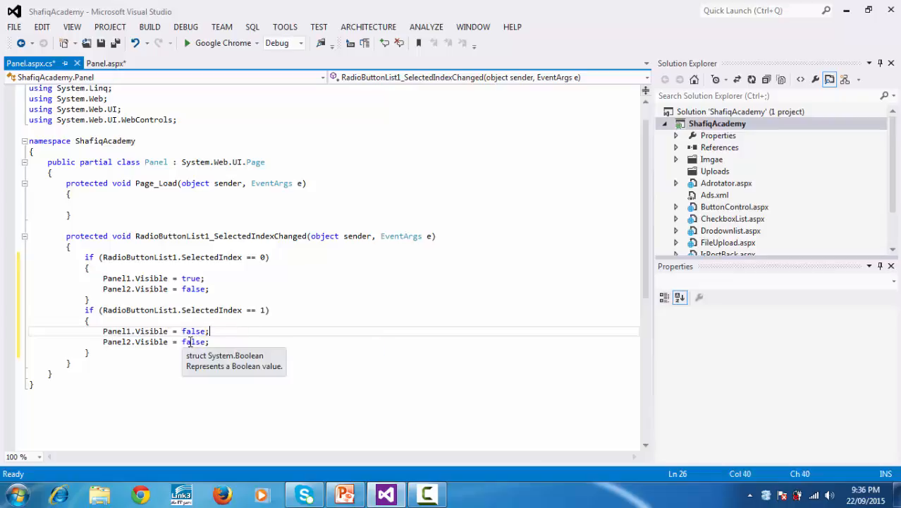
type("tr")
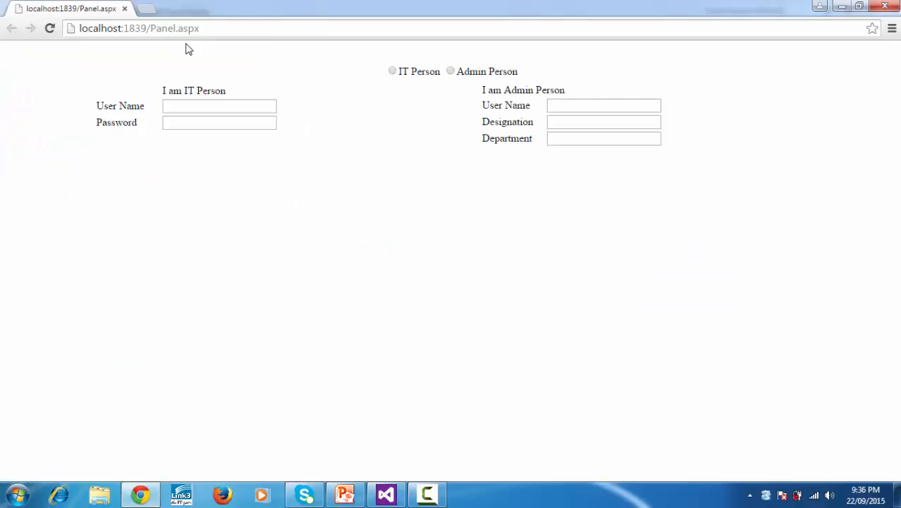
mouse_move(209, 56)
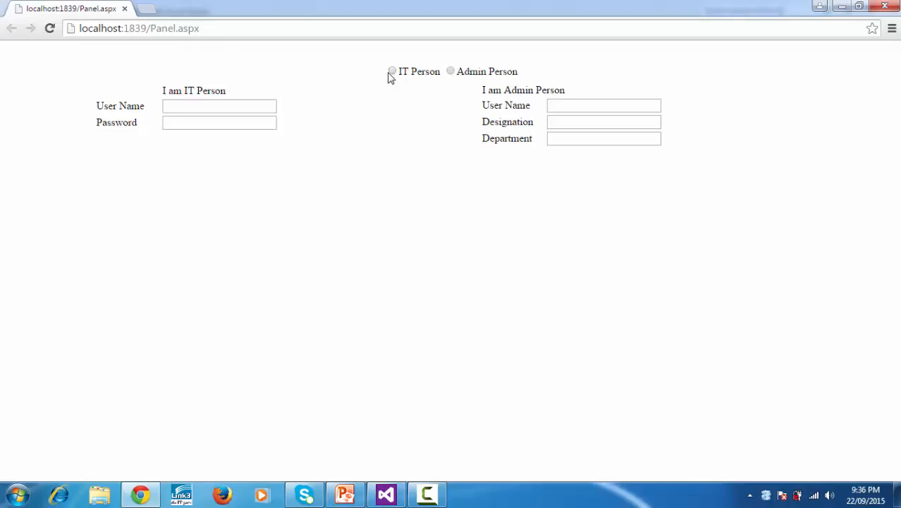
mouse_move(395, 76)
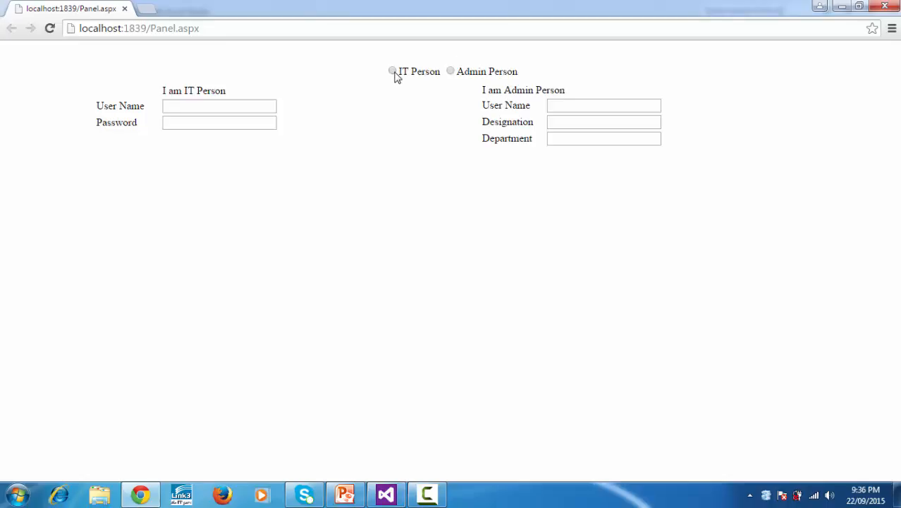
In Chrome, toggle between IT Person and Admin Person to check each shows only its form
left_click(390, 71)
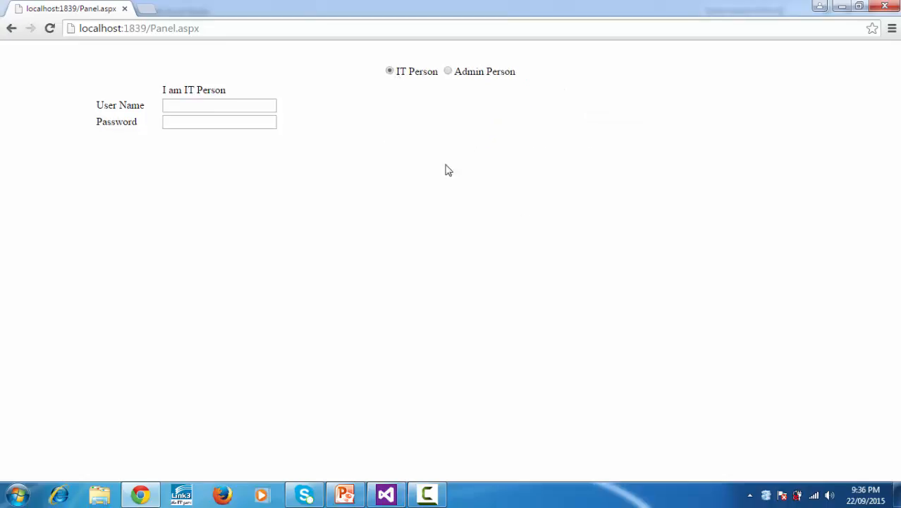
mouse_move(511, 179)
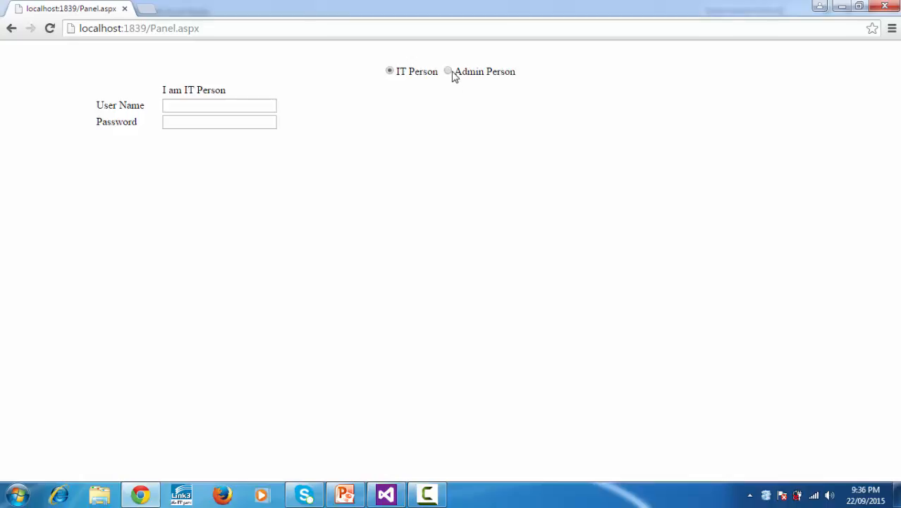
left_click(447, 71)
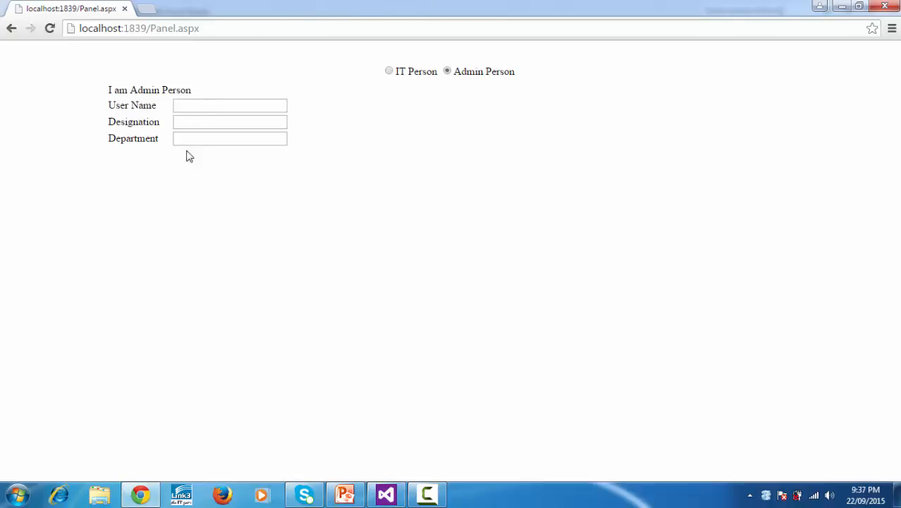
mouse_move(88, 180)
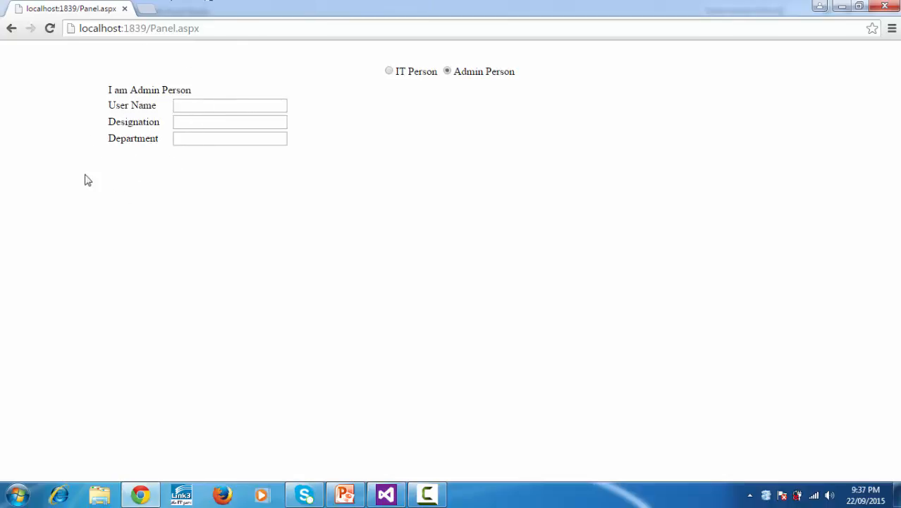
mouse_move(155, 136)
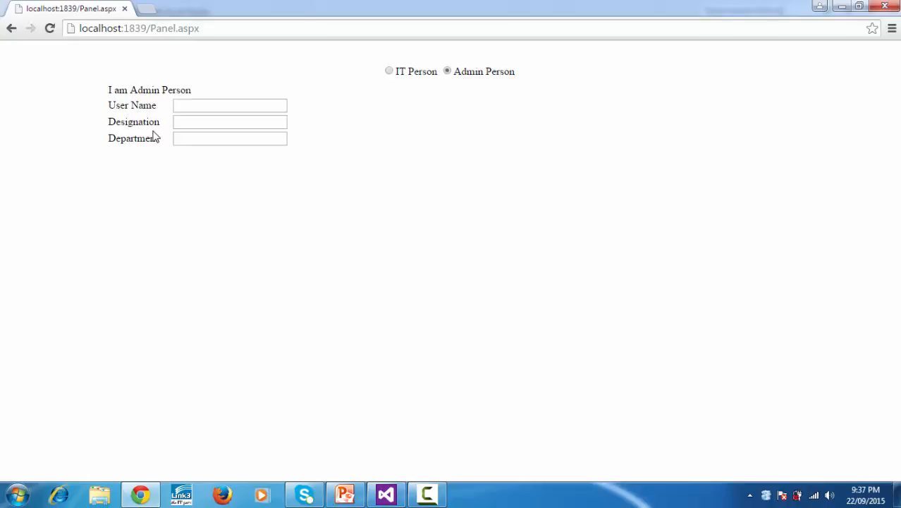
mouse_move(390, 71)
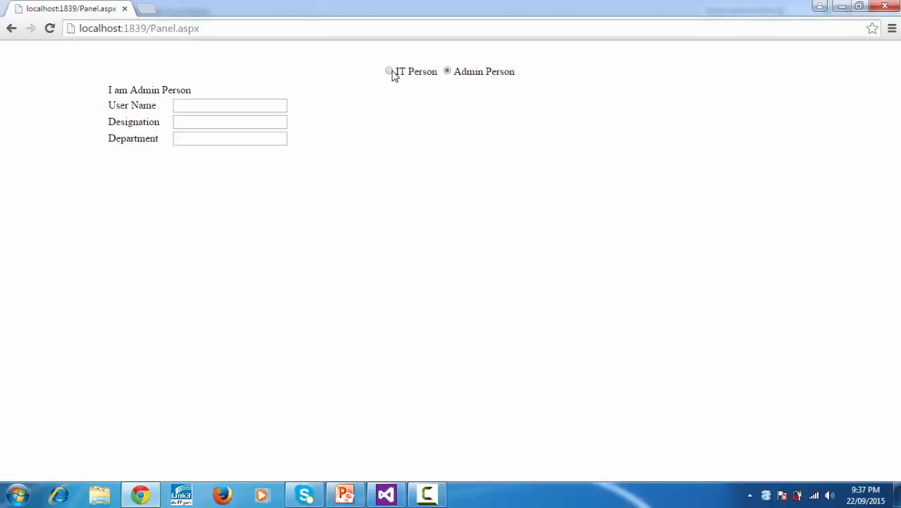
left_click(389, 70)
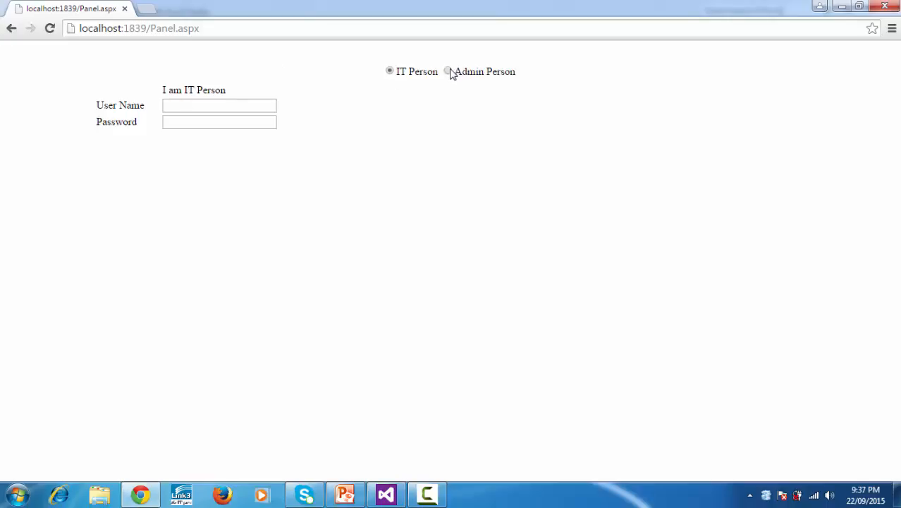
left_click(447, 70)
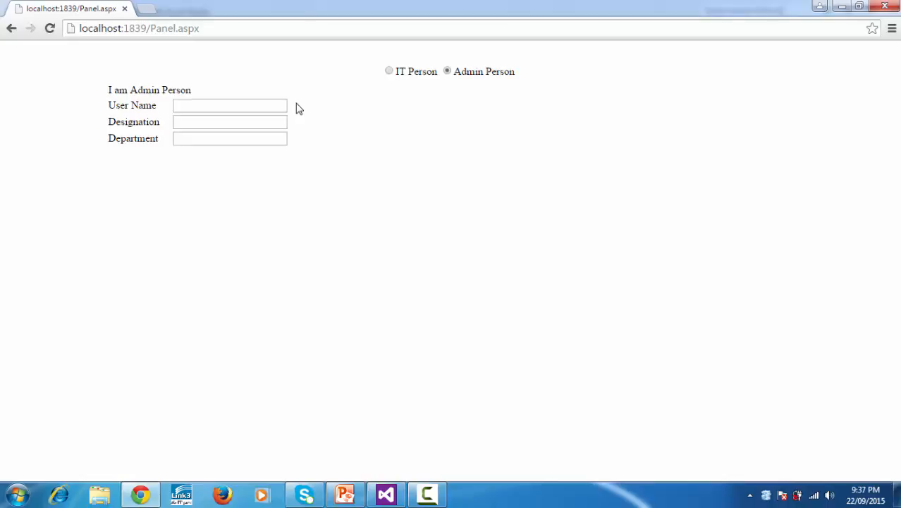
mouse_move(380, 235)
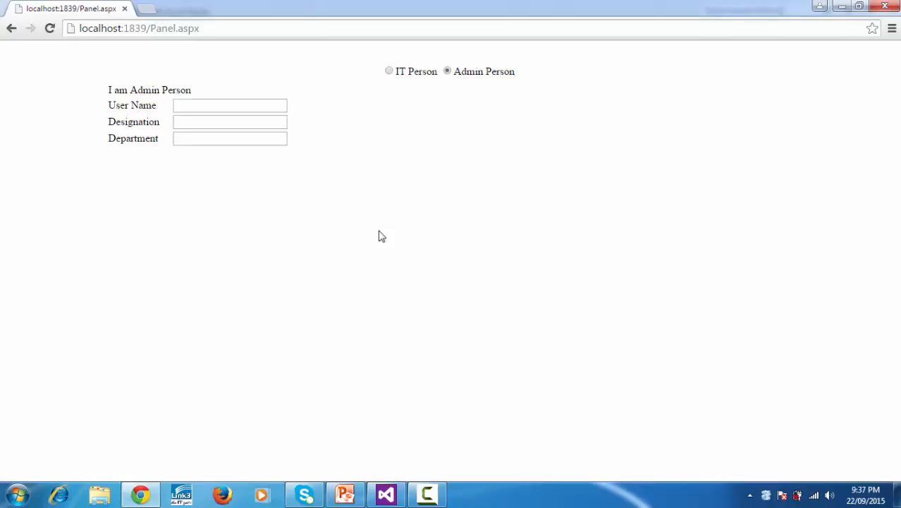
mouse_move(457, 392)
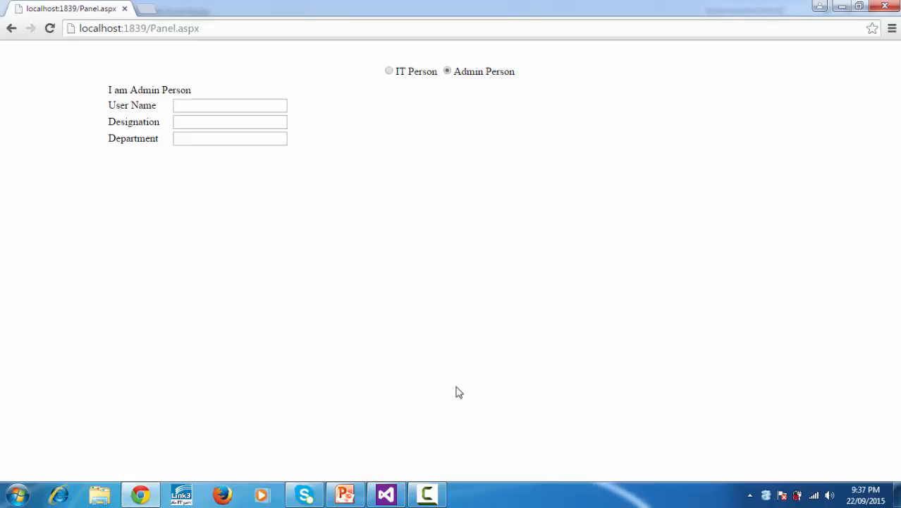